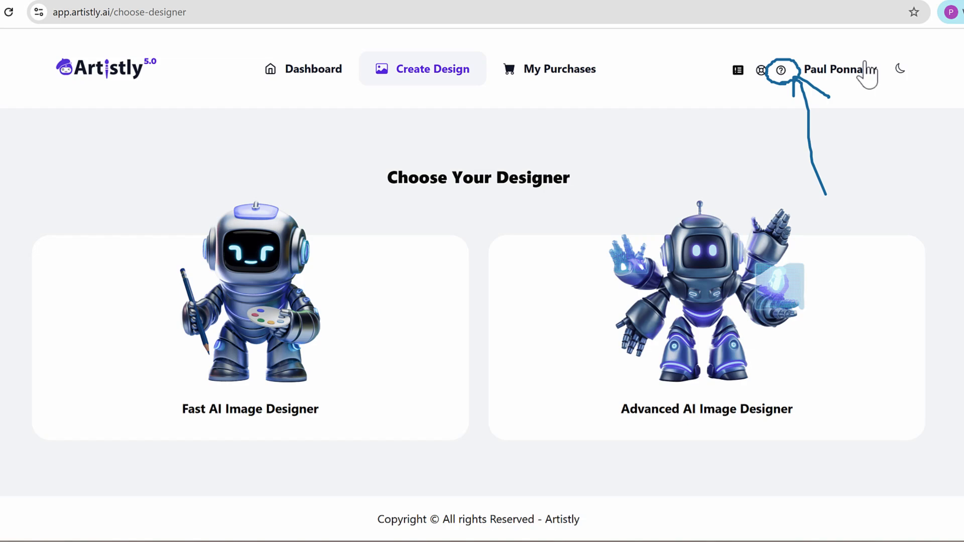
mouse_move(782, 69)
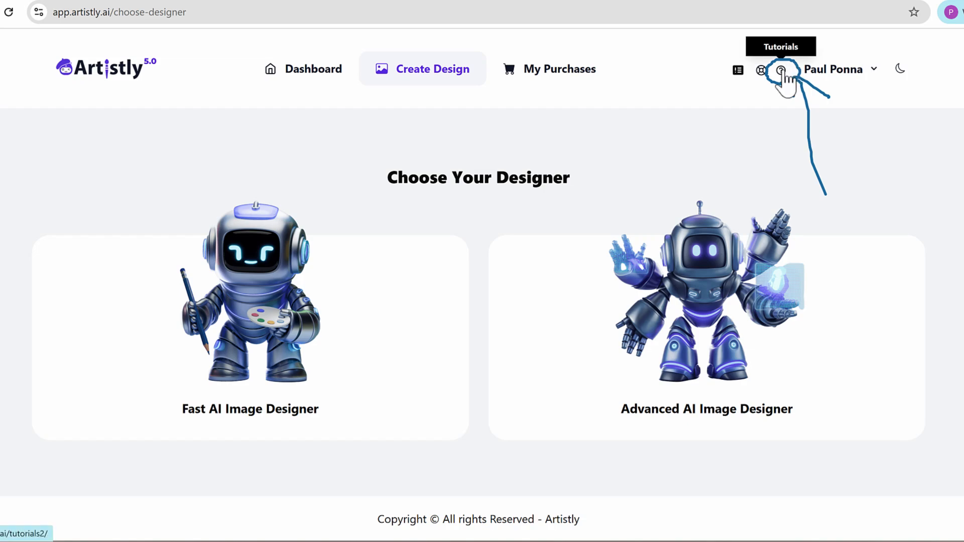
Browse through the Artistly tutorials page.
left_click(782, 68)
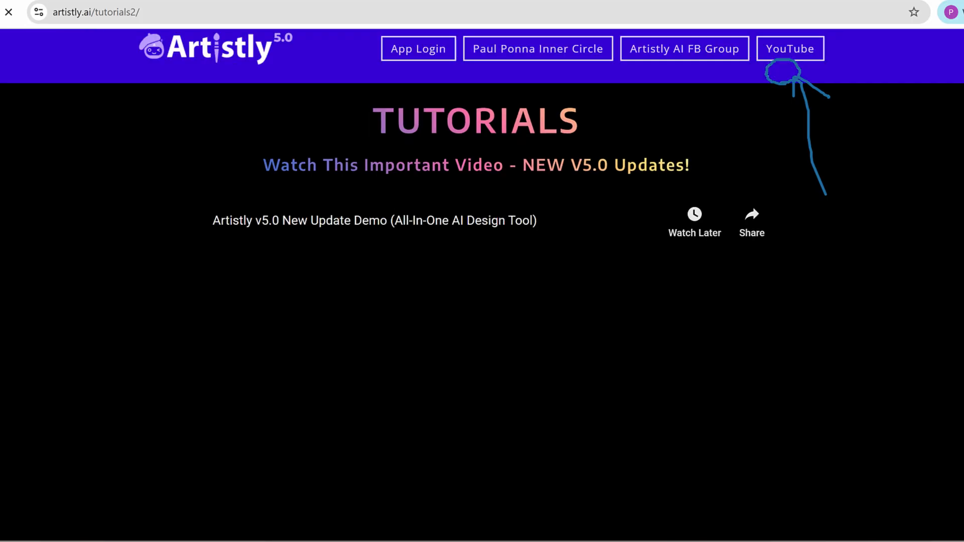
scroll("down", 3)
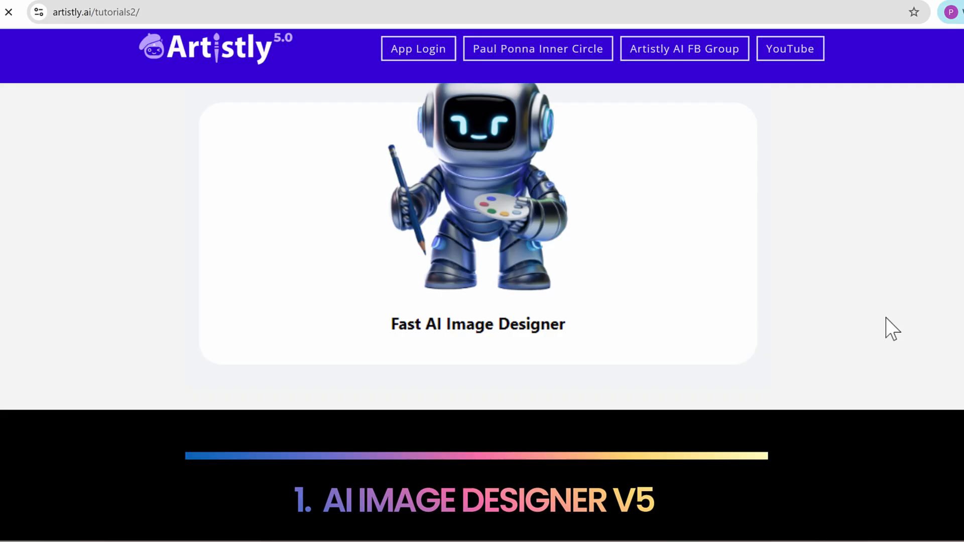
scroll("down", 3)
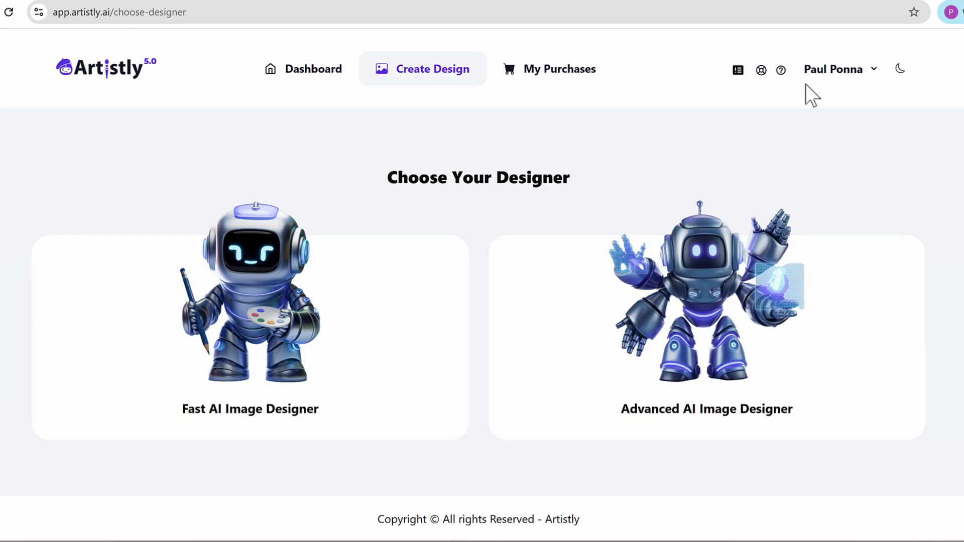
mouse_move(535, 169)
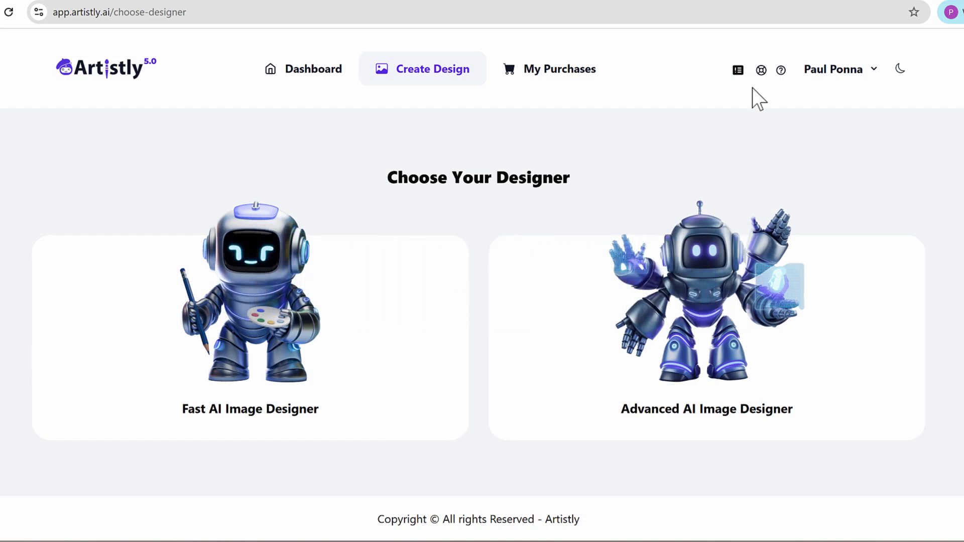
Review the latest updates list, expanding the Grunge Style update video.
left_click(760, 70)
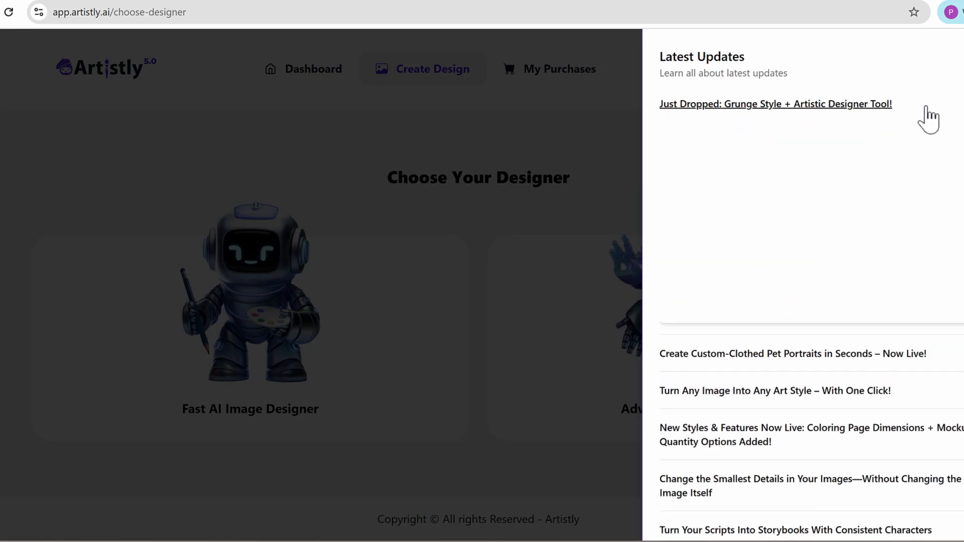
left_click(775, 103)
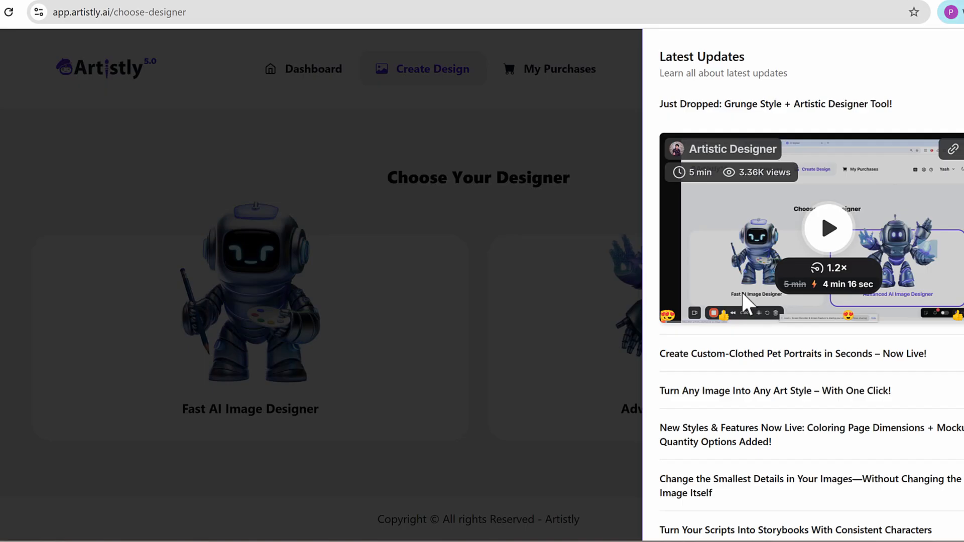
mouse_move(861, 238)
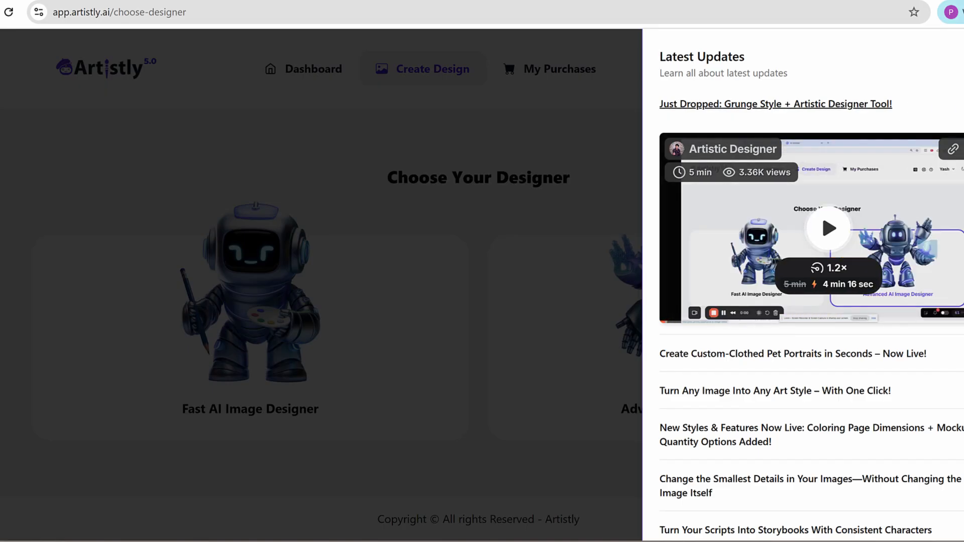
scroll("down", 3)
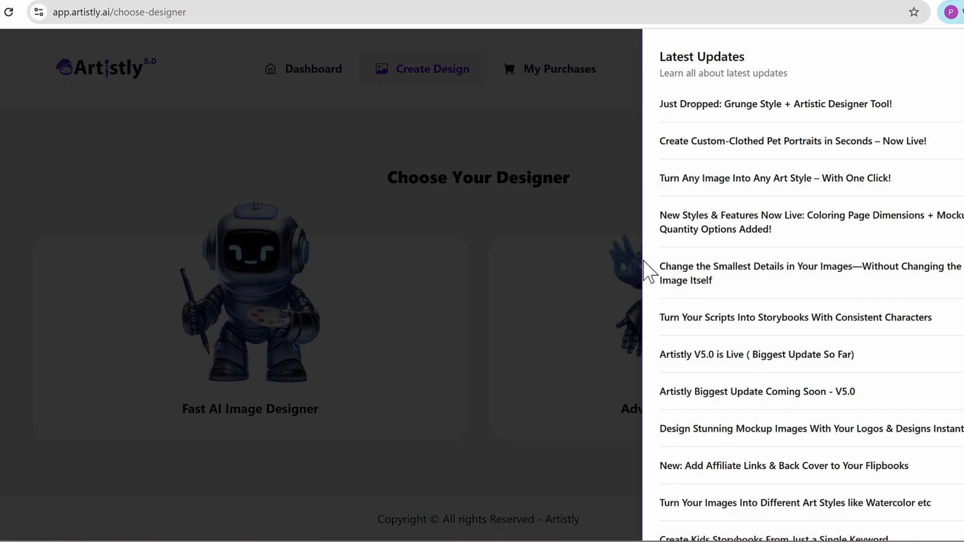
mouse_move(510, 162)
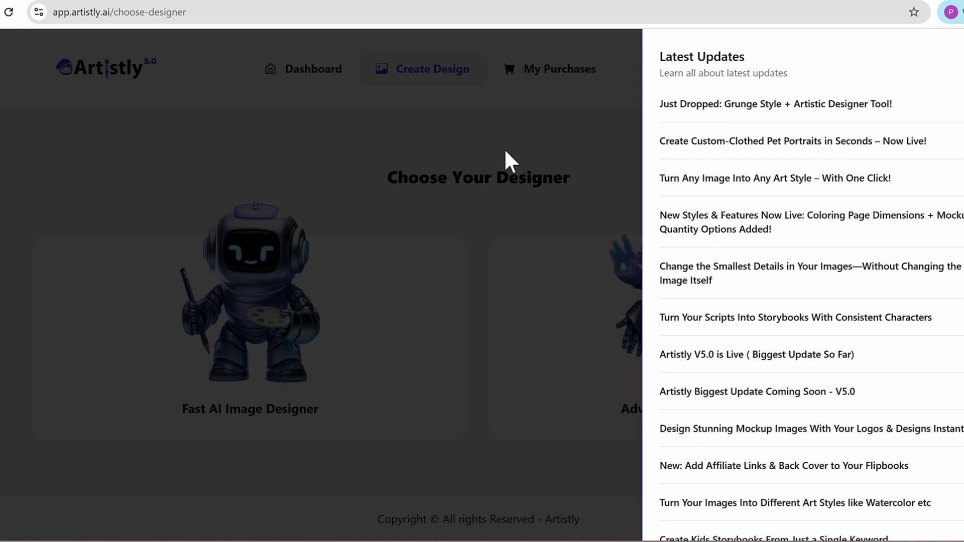
mouse_move(524, 171)
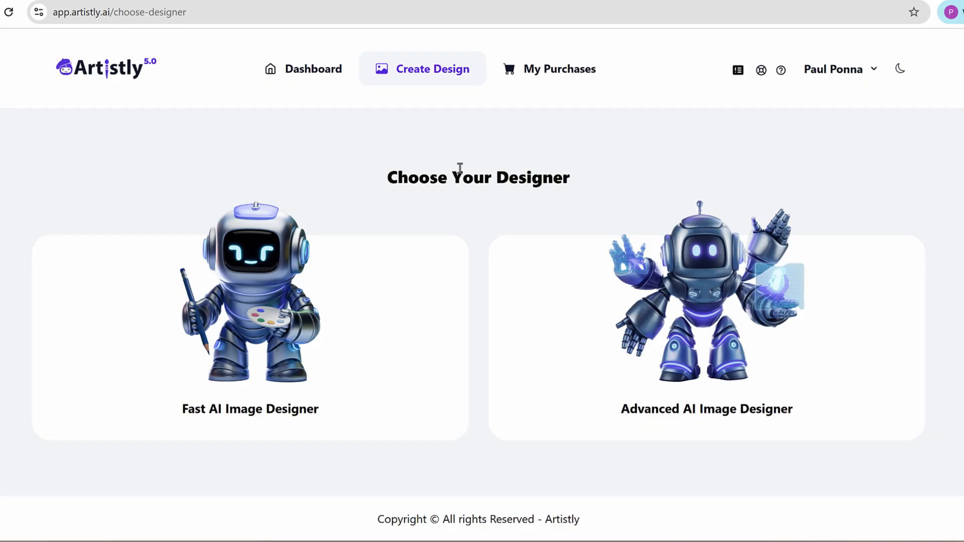
mouse_move(459, 168)
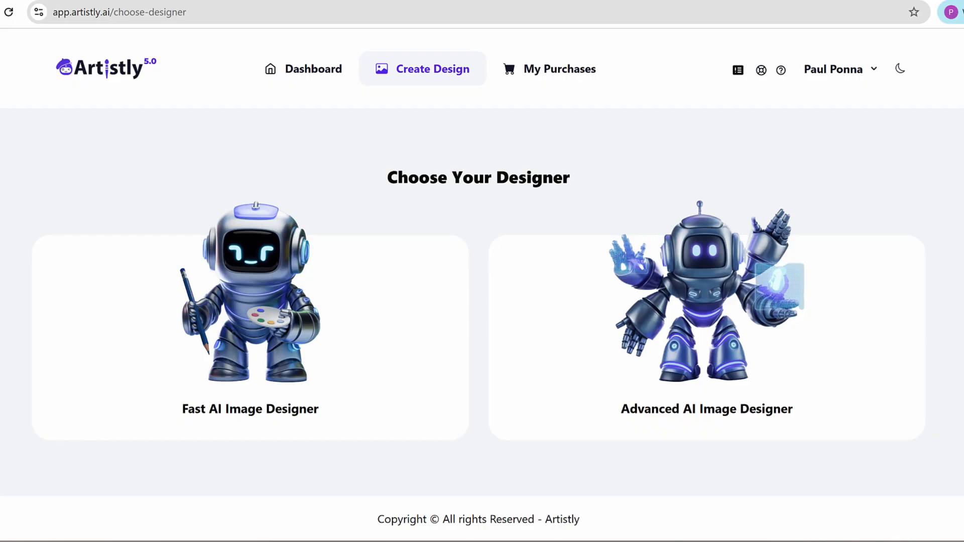
mouse_move(738, 70)
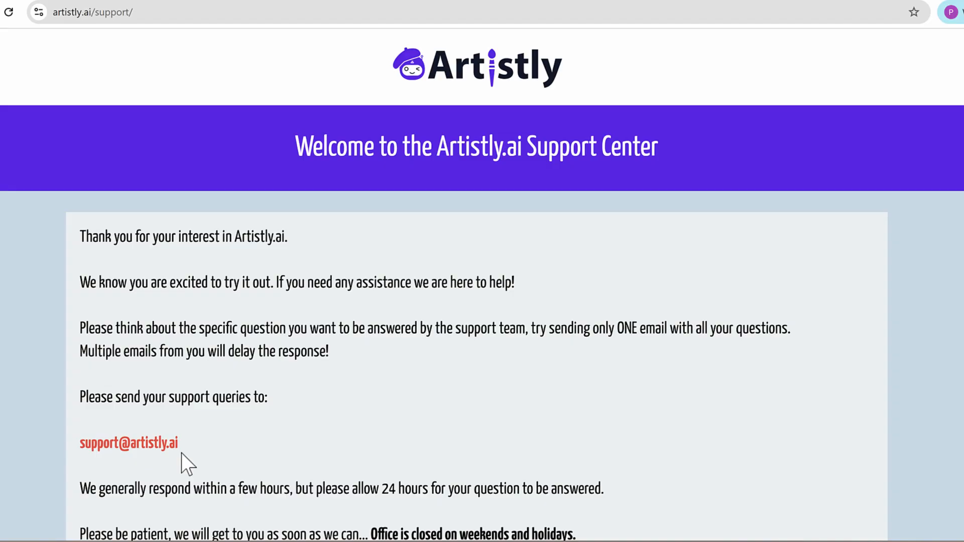
mouse_move(486, 312)
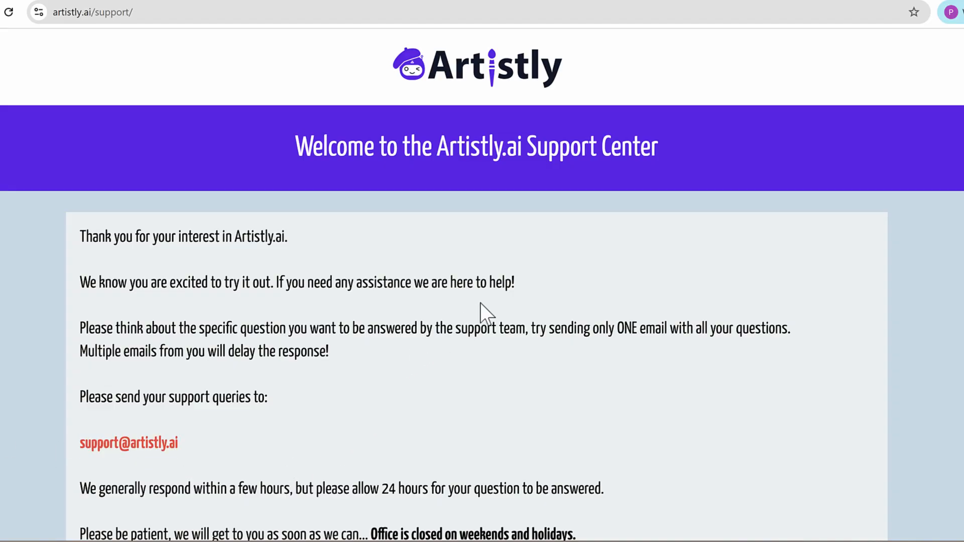
scroll("down", 3)
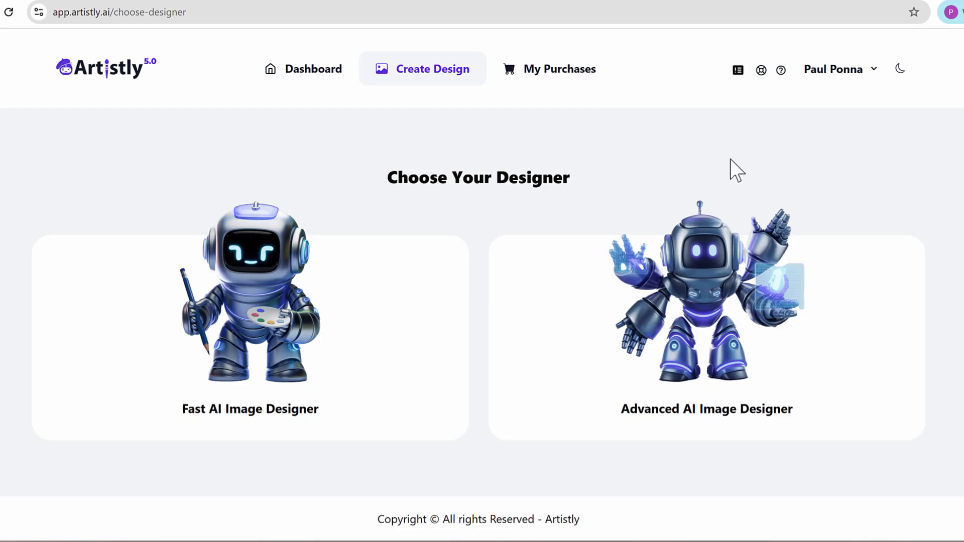
mouse_move(867, 215)
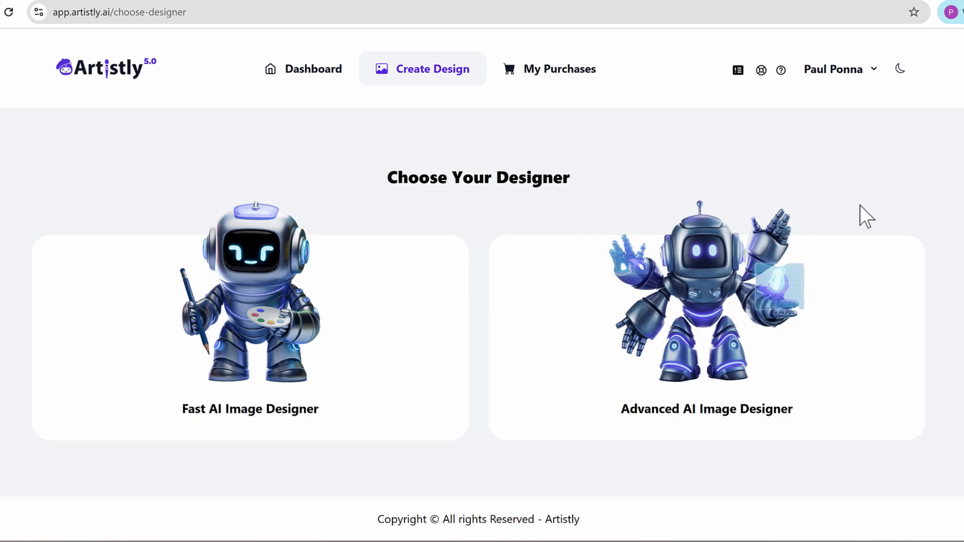
mouse_move(799, 77)
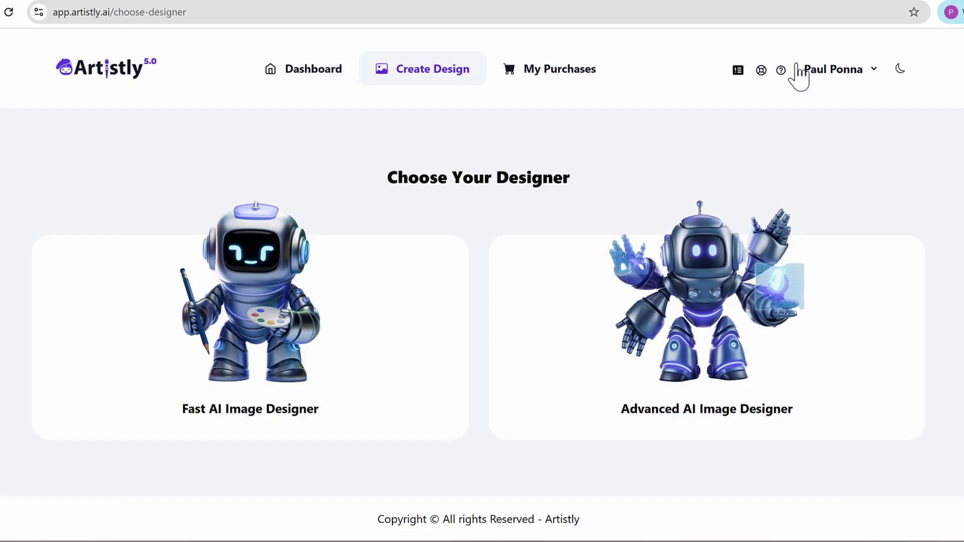
mouse_move(606, 191)
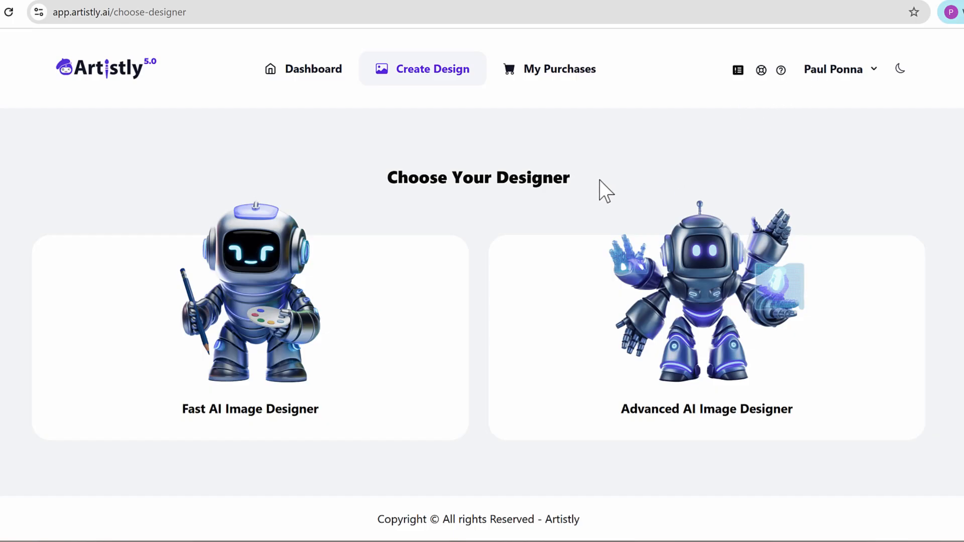
mouse_move(782, 95)
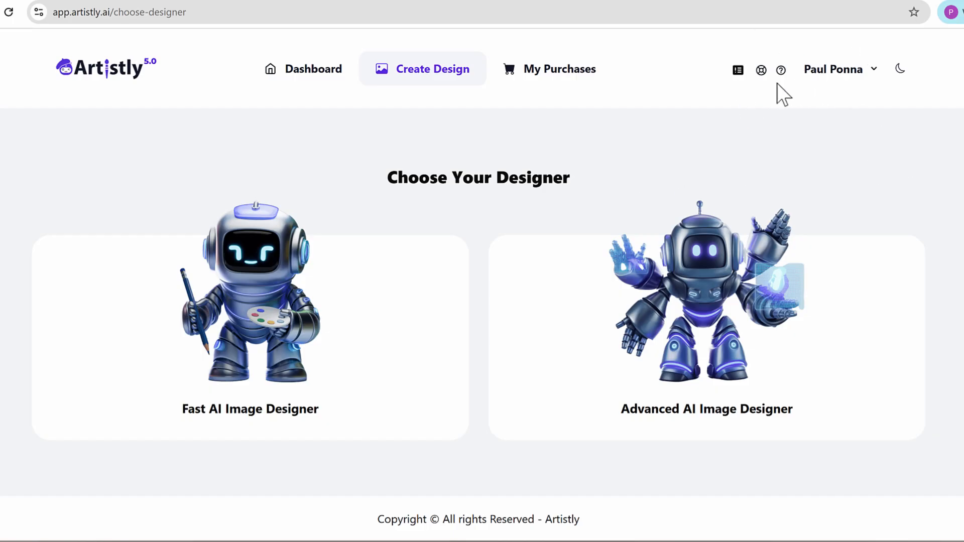
mouse_move(544, 185)
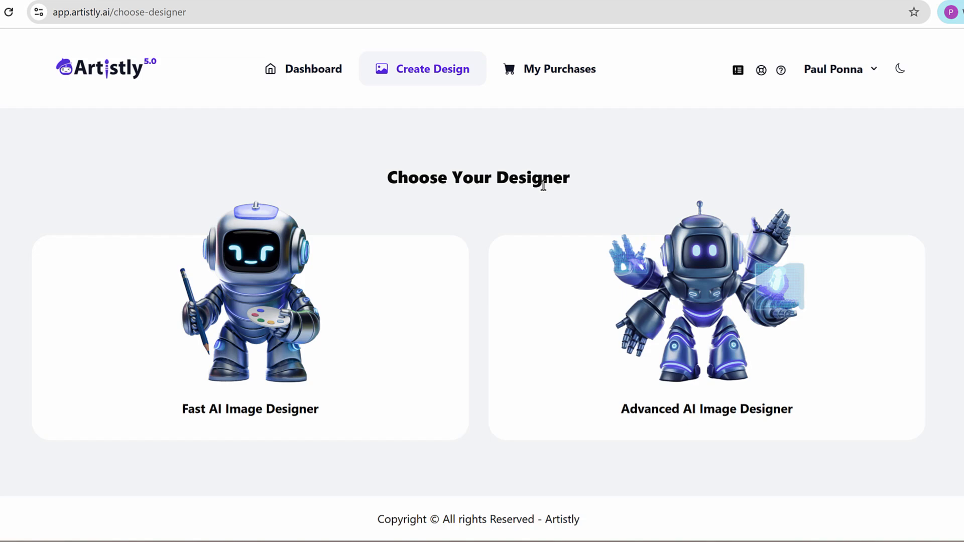
mouse_move(351, 115)
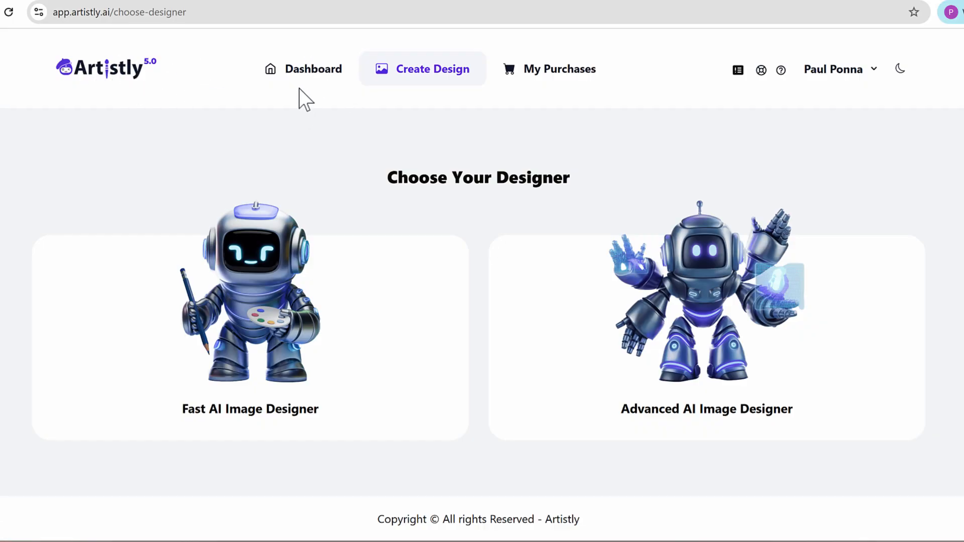
mouse_move(313, 83)
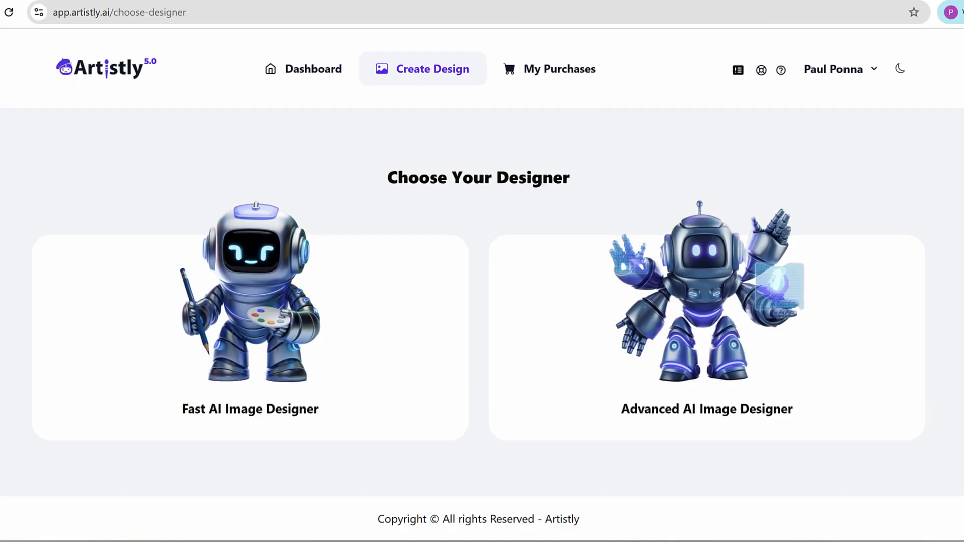
mouse_move(361, 127)
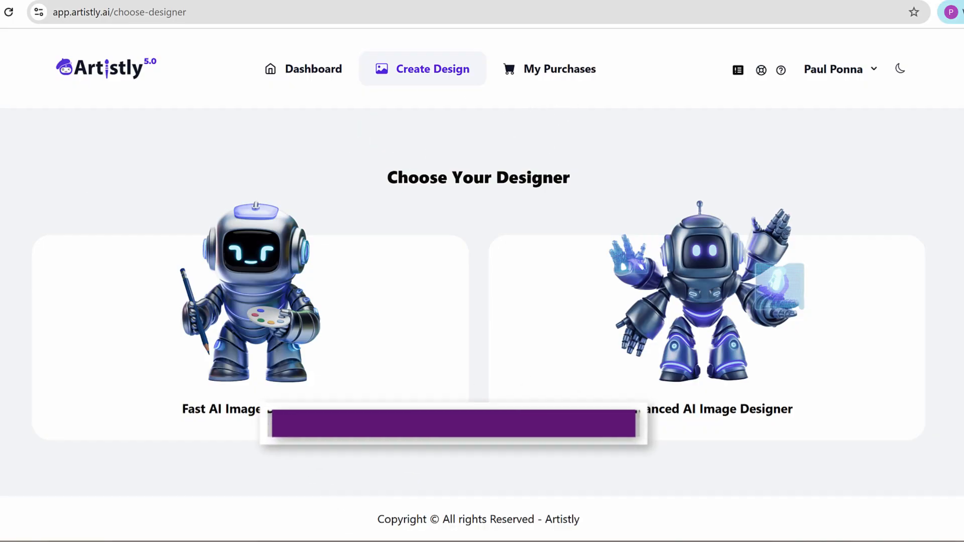
Review the purchased Artistly Commercial and Elite Upgrade plans, then head to the AI Image Designer.
left_click(558, 70)
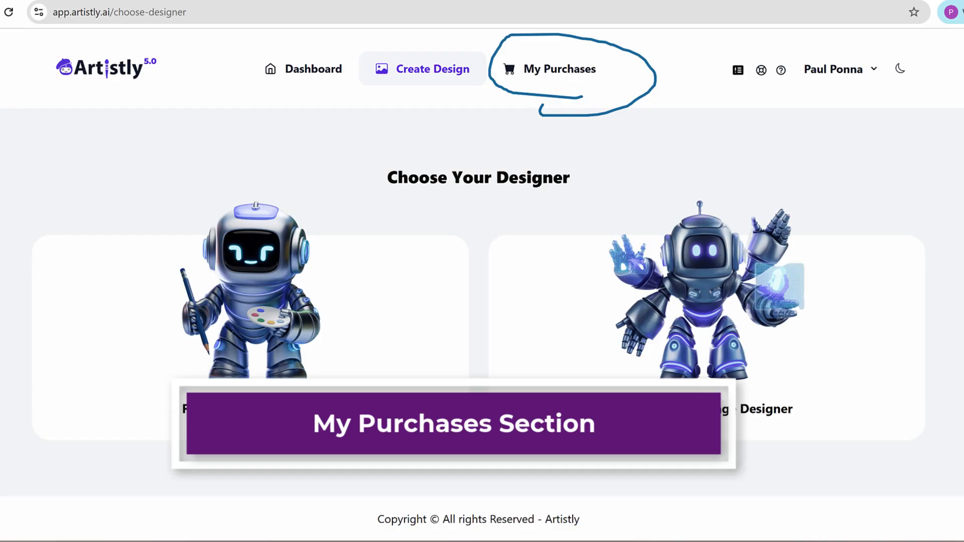
left_click(559, 70)
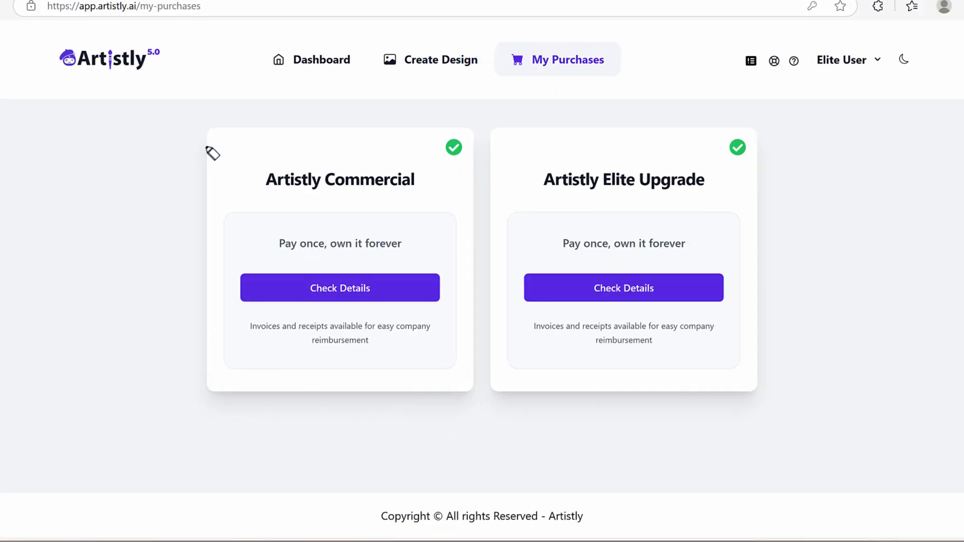
mouse_move(388, 205)
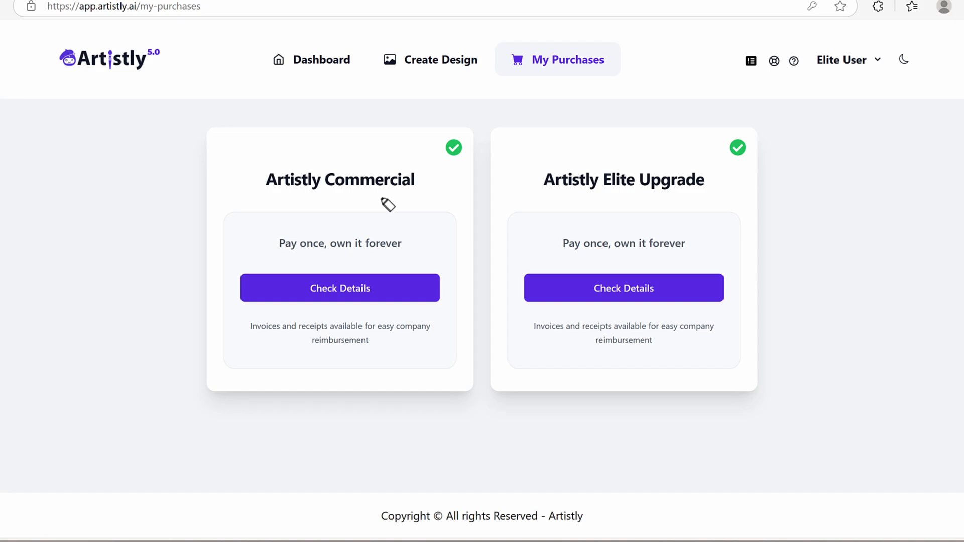
mouse_move(232, 205)
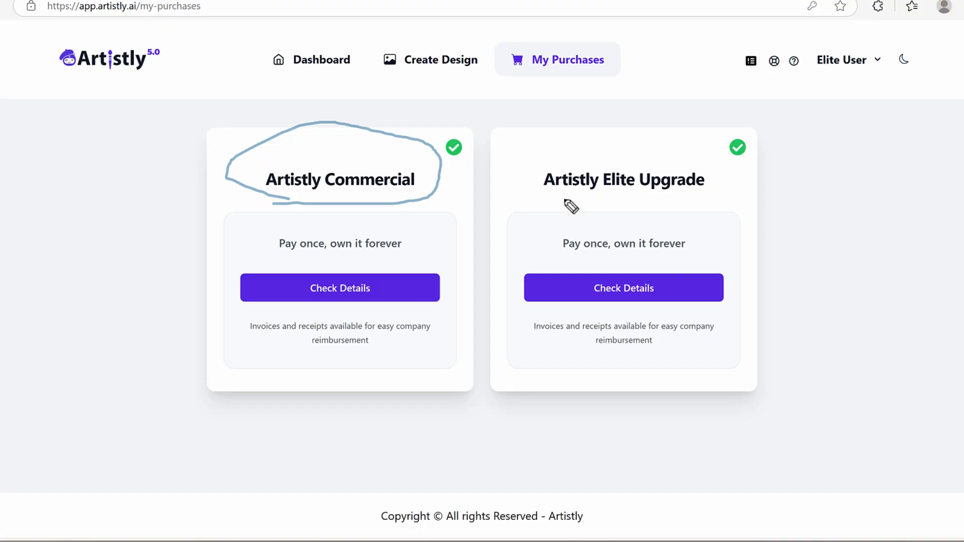
mouse_move(492, 231)
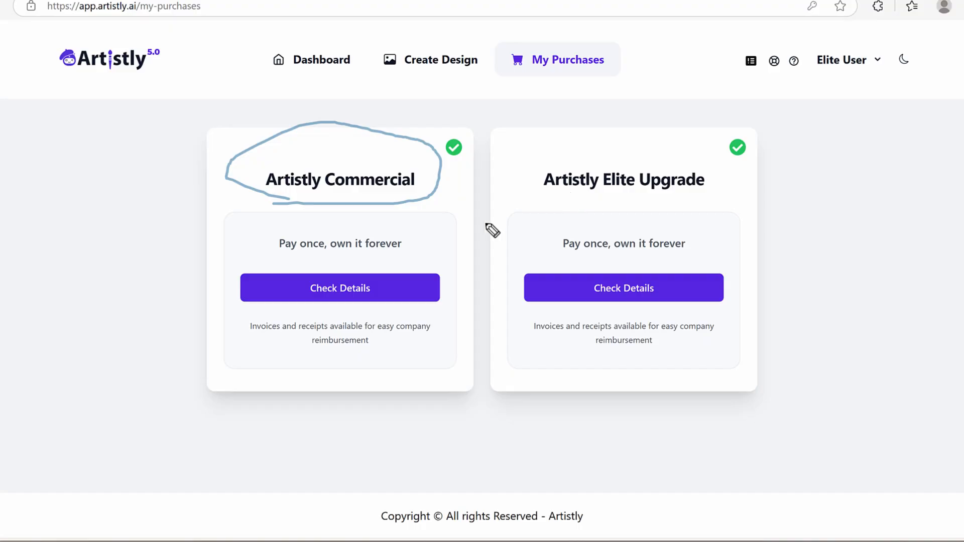
mouse_move(552, 204)
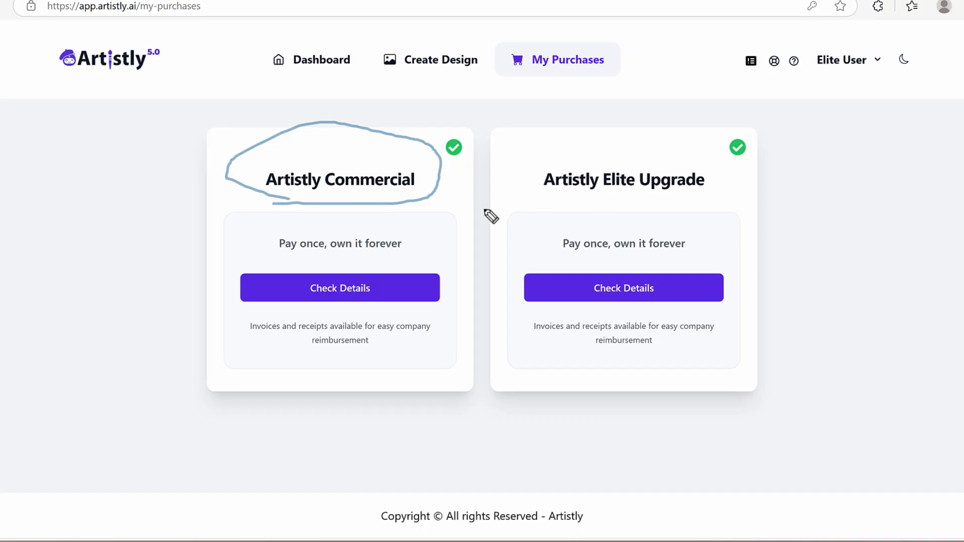
mouse_move(523, 171)
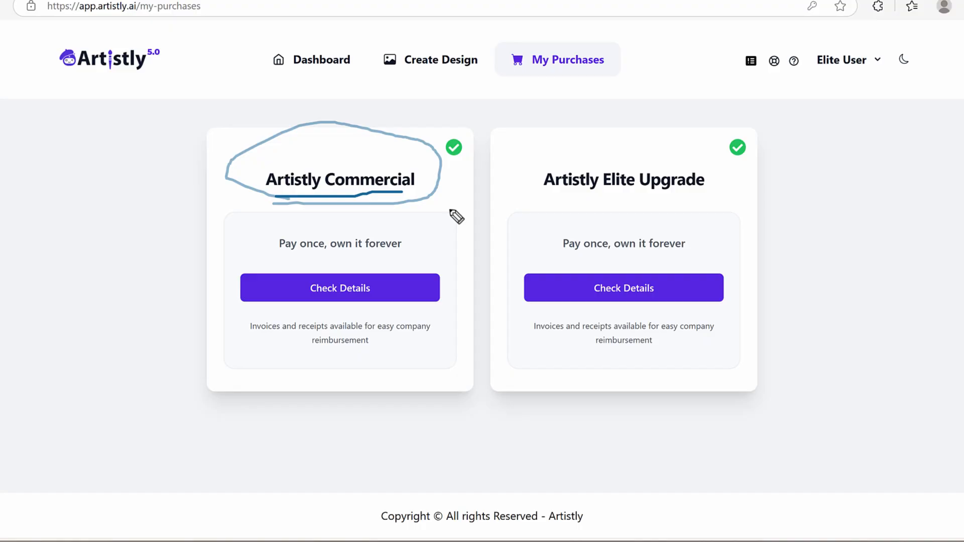
mouse_move(549, 217)
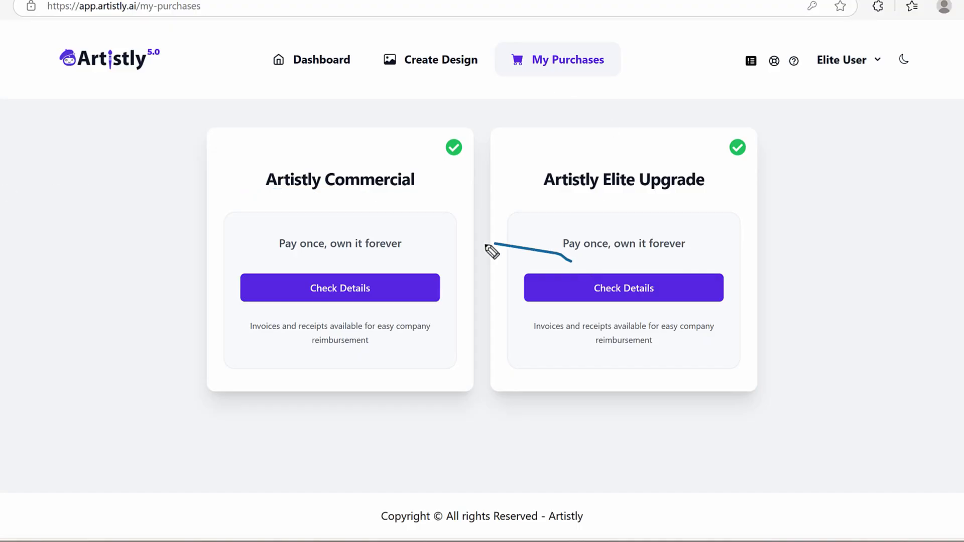
left_click_drag(486, 252, 623, 289)
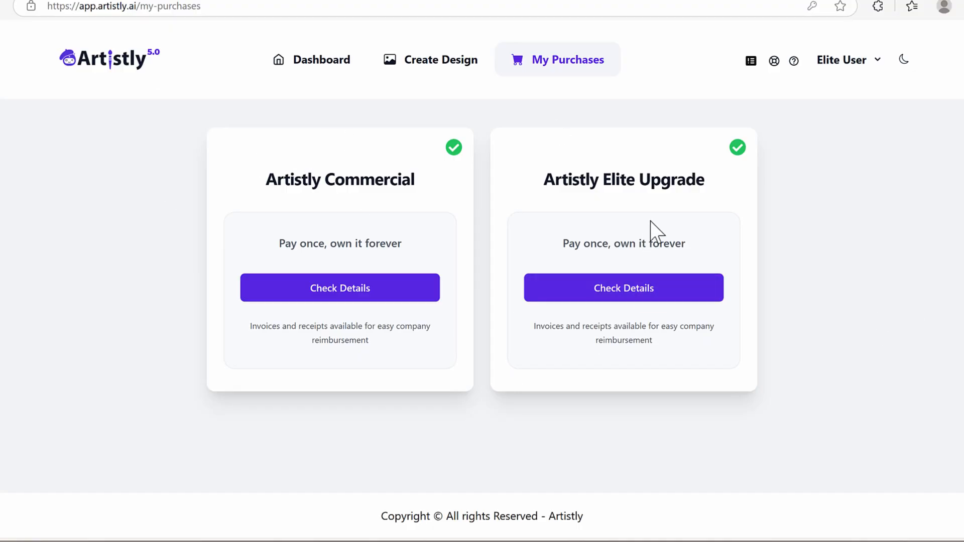
mouse_move(122, 165)
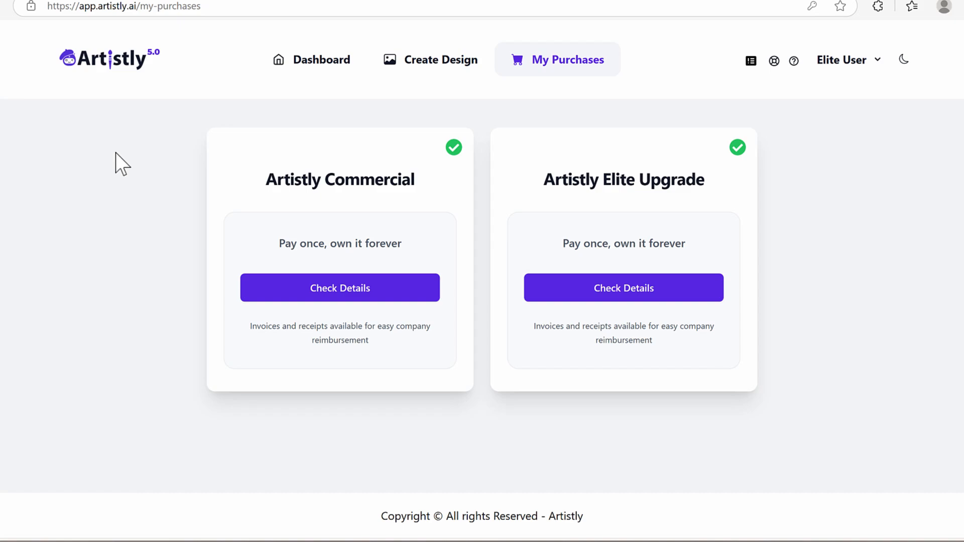
mouse_move(78, 148)
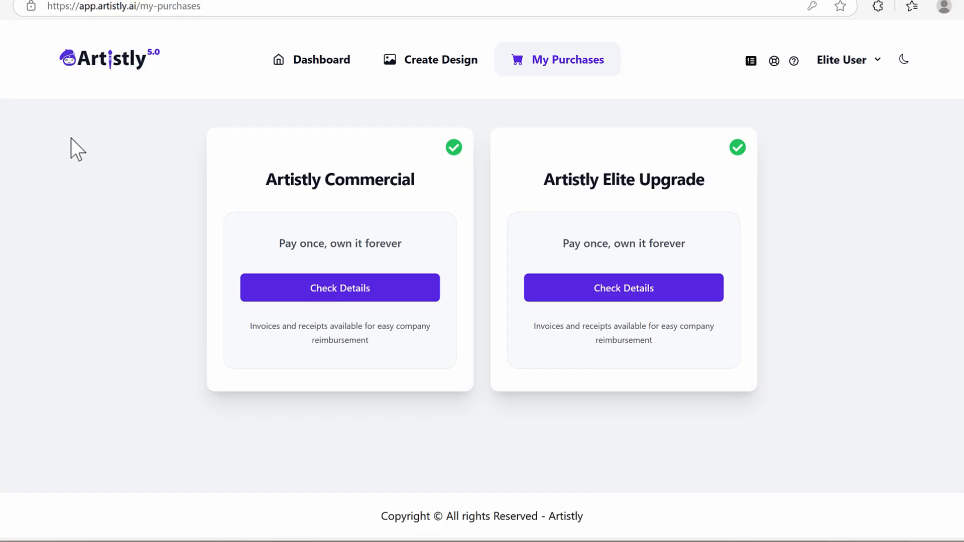
mouse_move(680, 206)
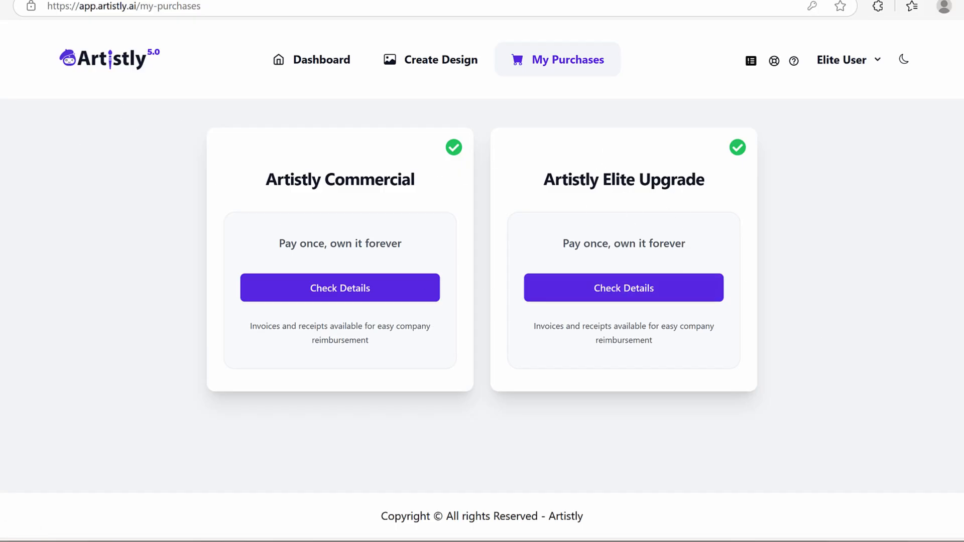
left_click(432, 59)
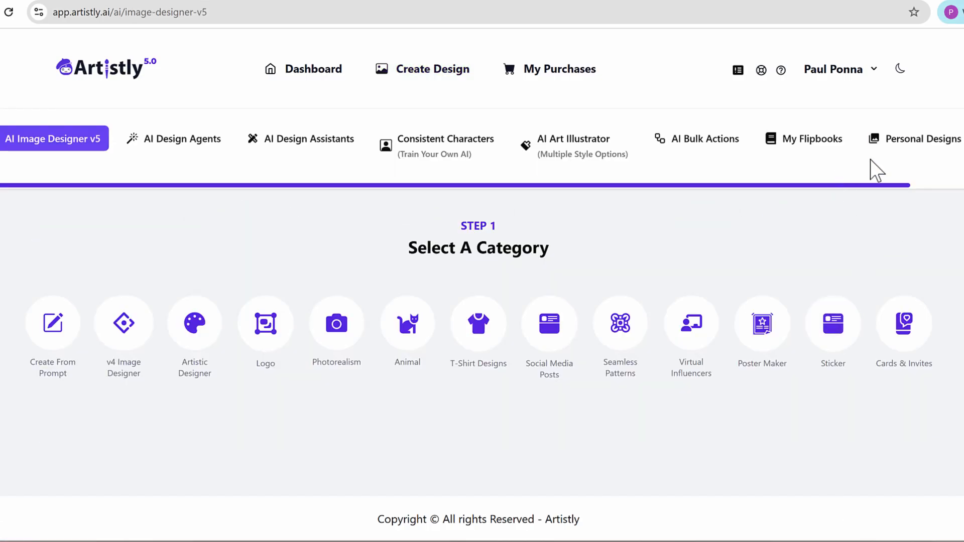
Inspect details of the rainy, elephant-and-farmer, and night-time elephant designs in Personal Designs.
left_click(922, 139)
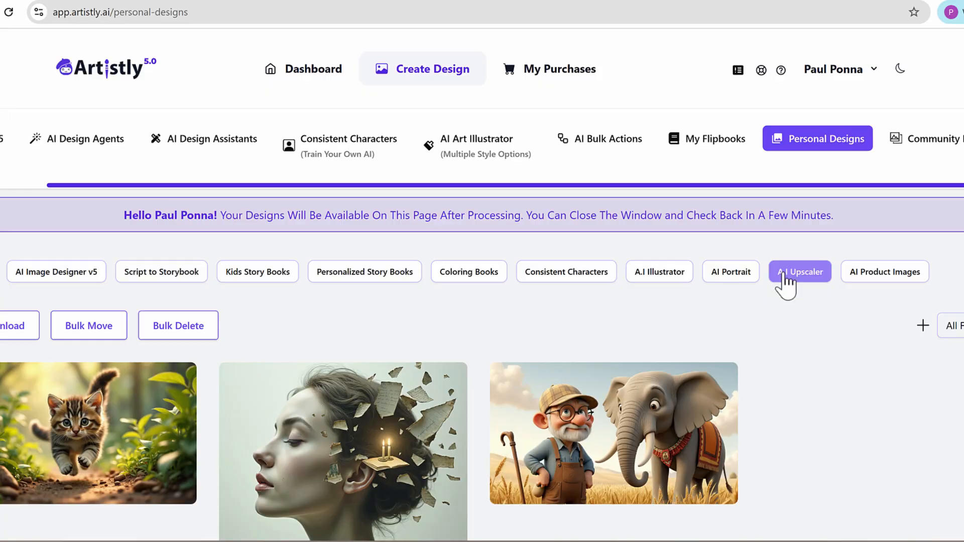
scroll("down", 3)
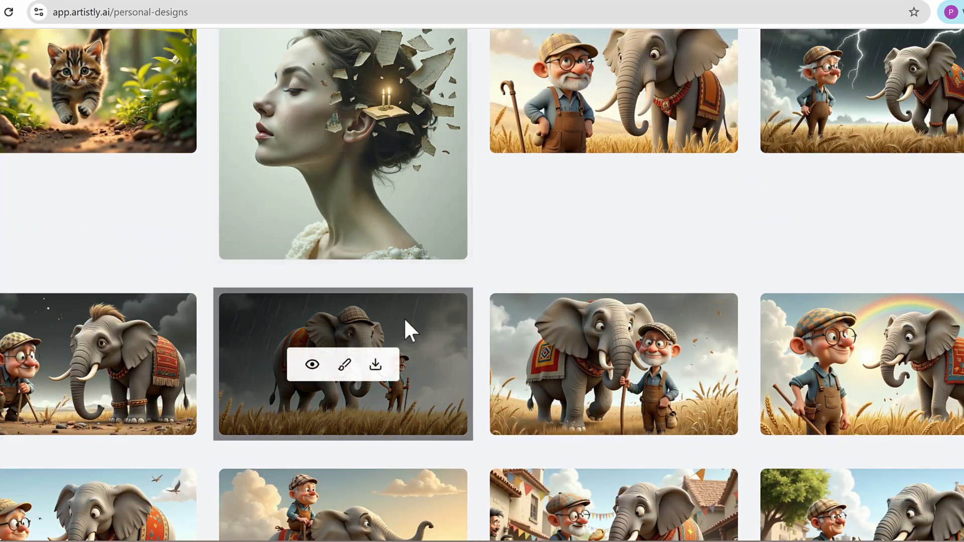
left_click(313, 364)
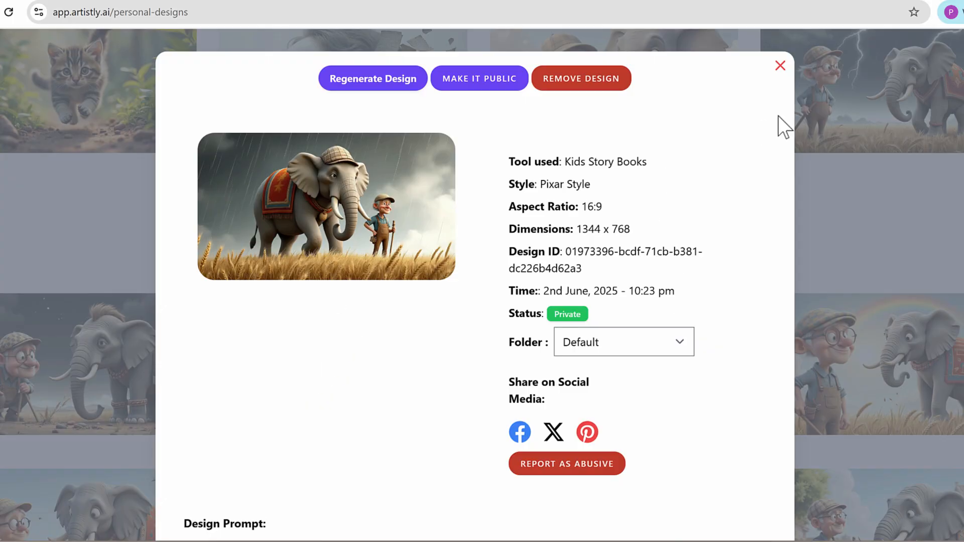
left_click(779, 65)
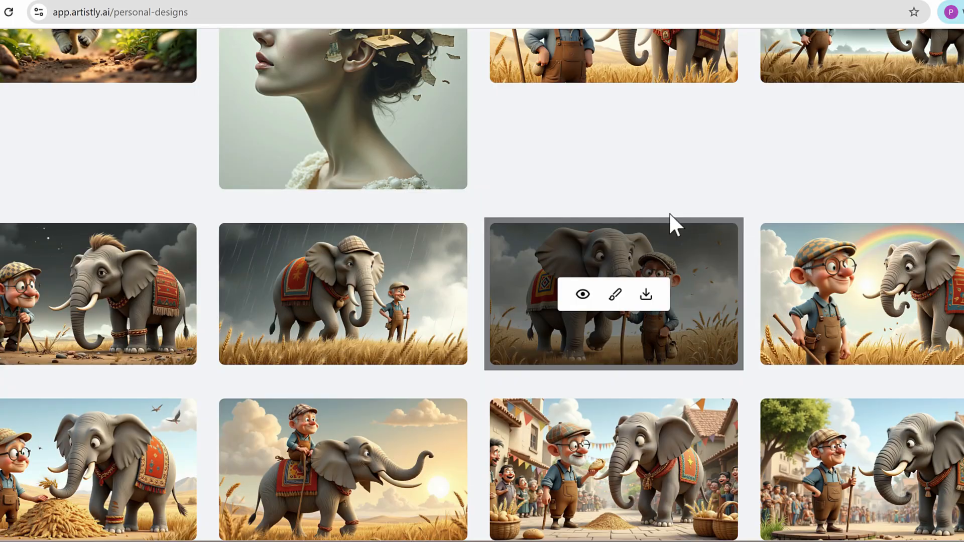
left_click(581, 295)
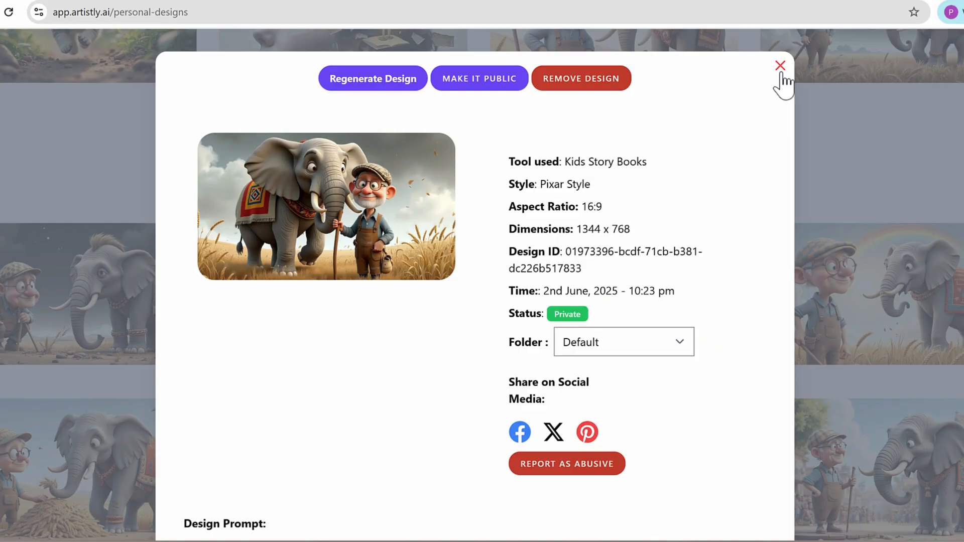
left_click(780, 65)
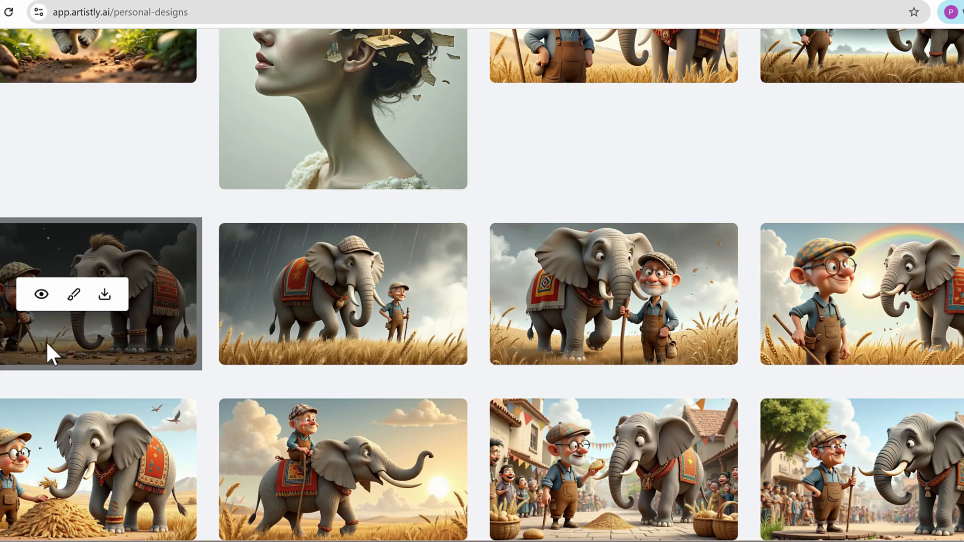
left_click(42, 294)
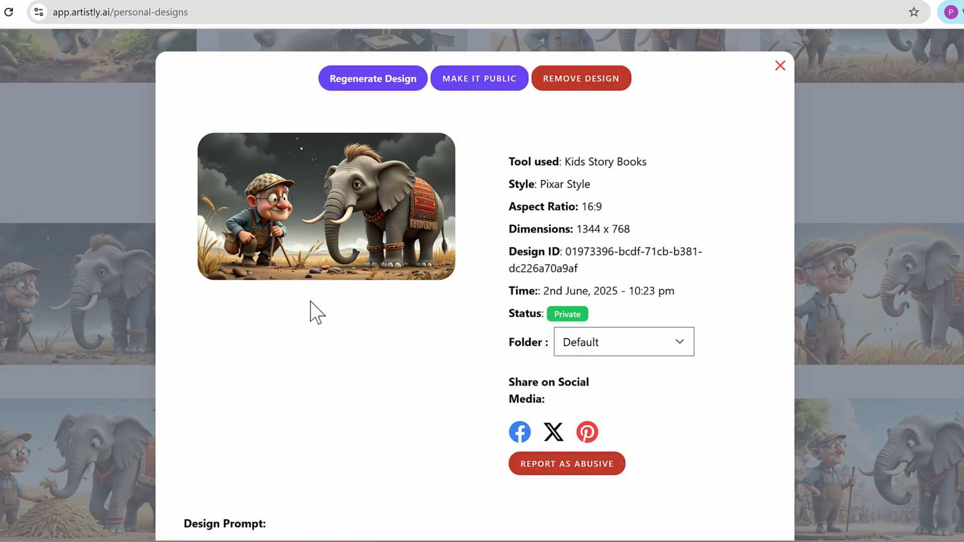
mouse_move(840, 100)
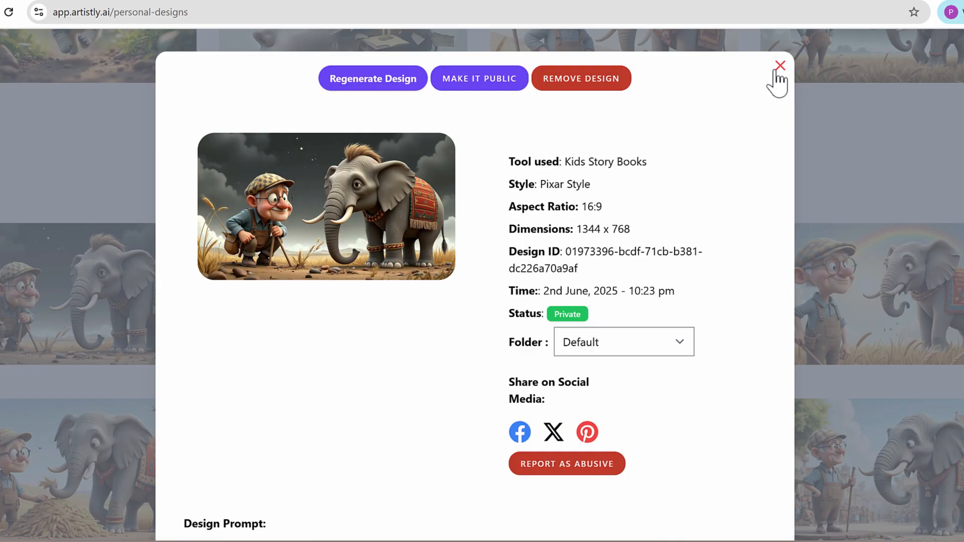
left_click(780, 66)
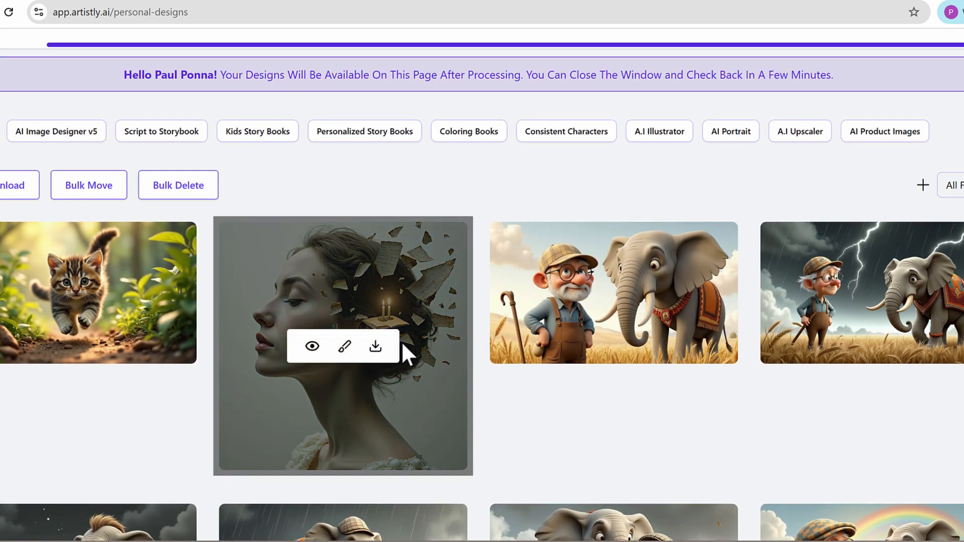
mouse_move(537, 209)
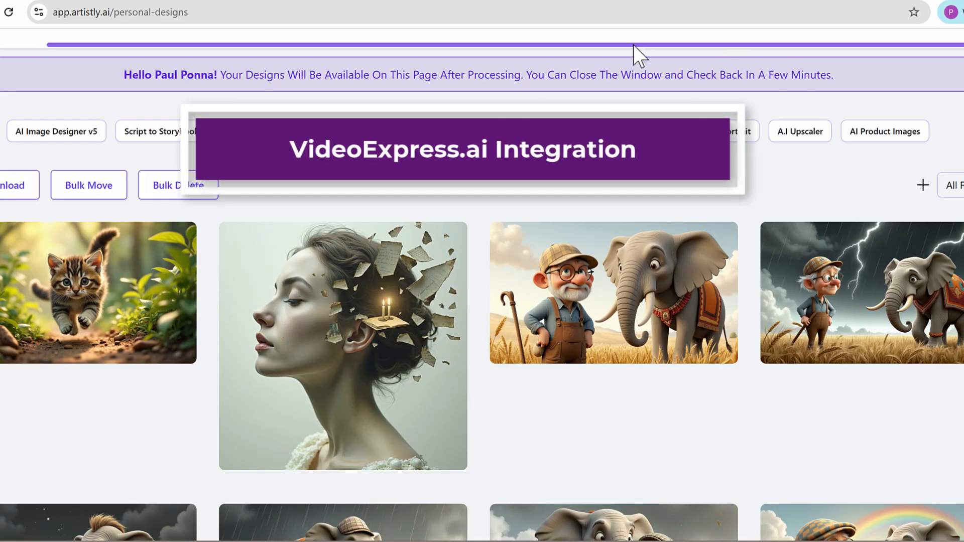
scroll("down", 3)
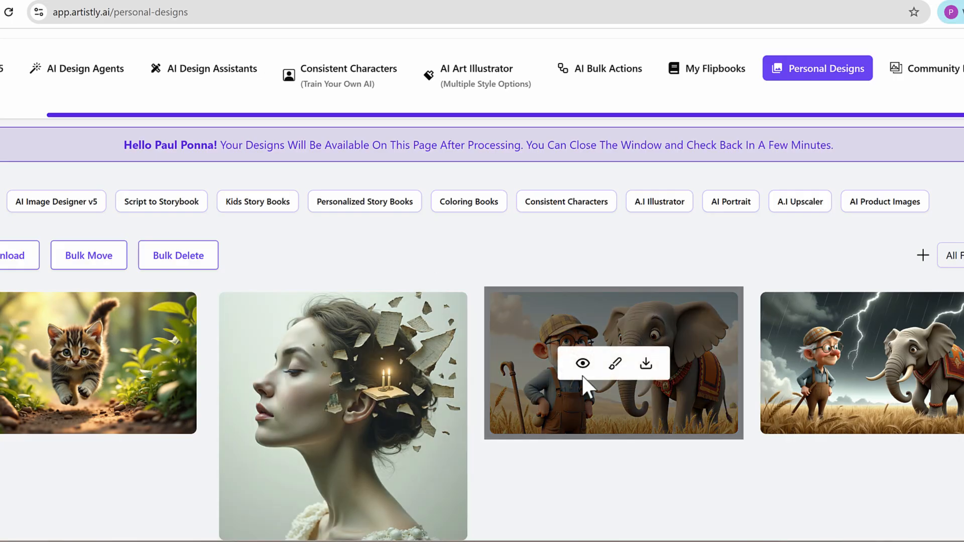
scroll("down", 3)
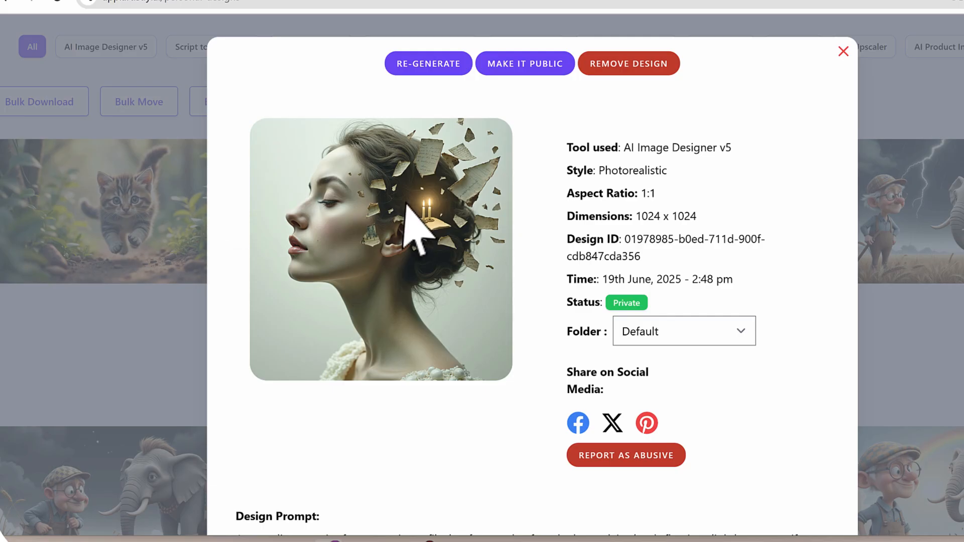
Close the portrait's design details and go to the account Profile page.
left_click(843, 52)
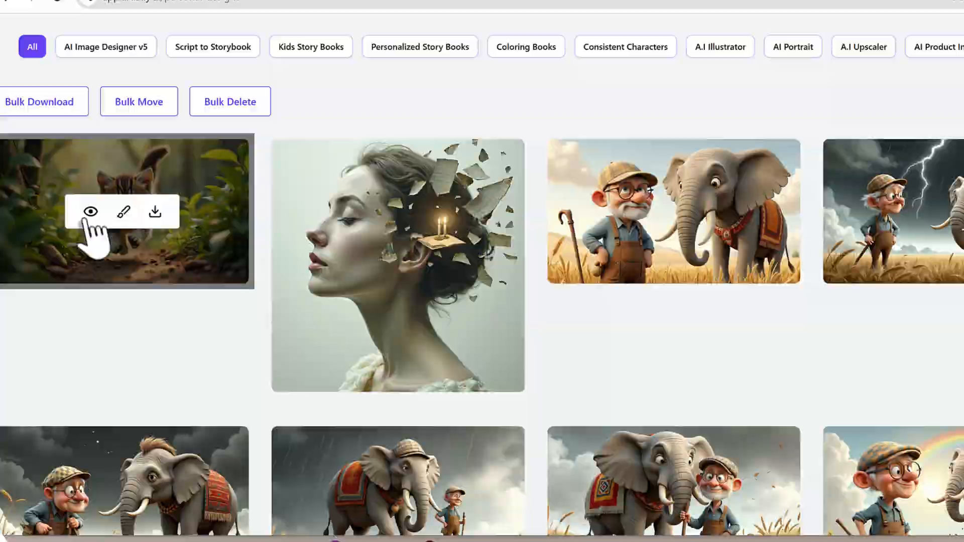
left_click(91, 212)
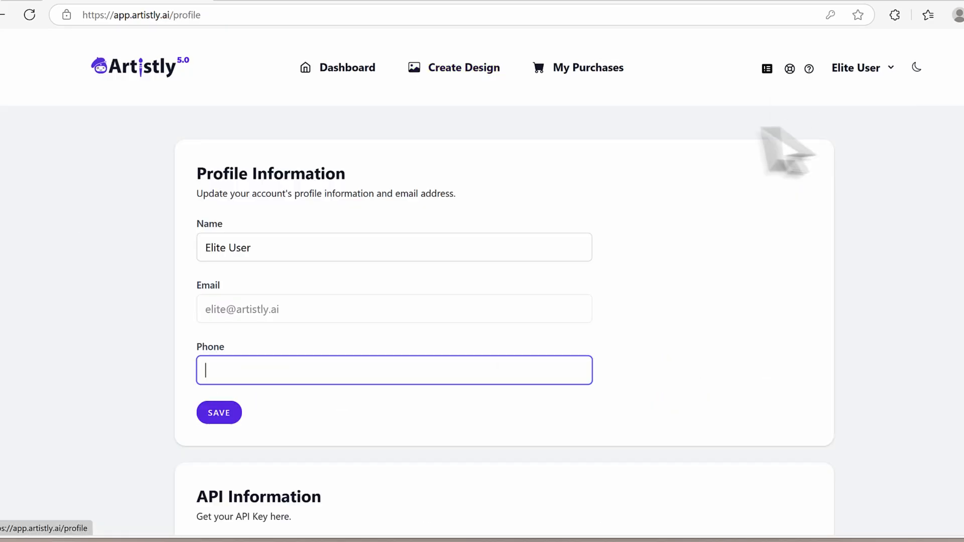
Copy the account's API key from the API Information section.
scroll("down", 3)
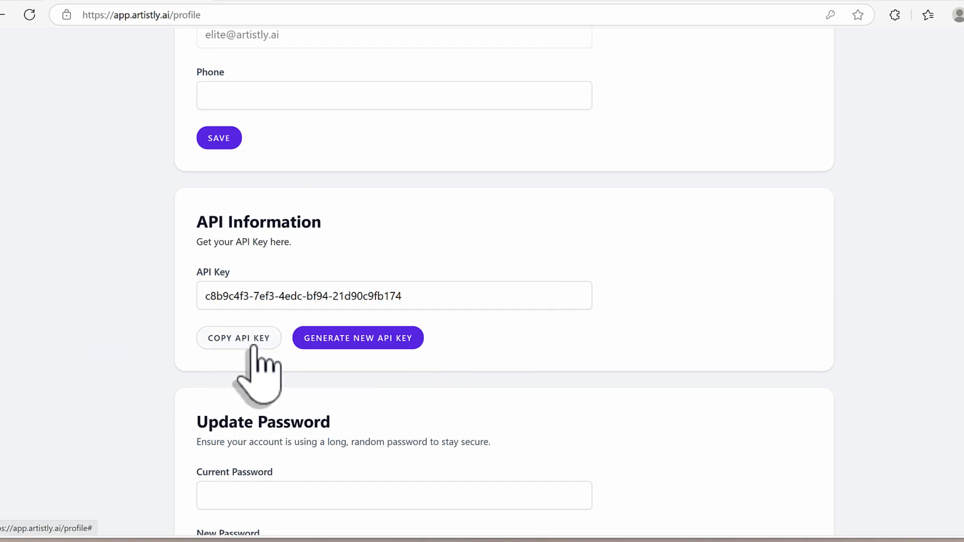
left_click(239, 338)
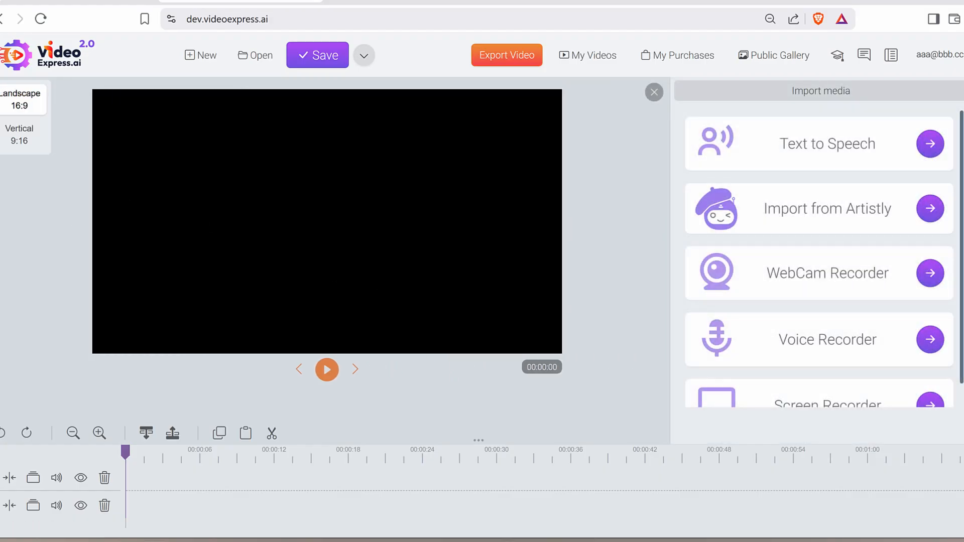
mouse_move(716, 246)
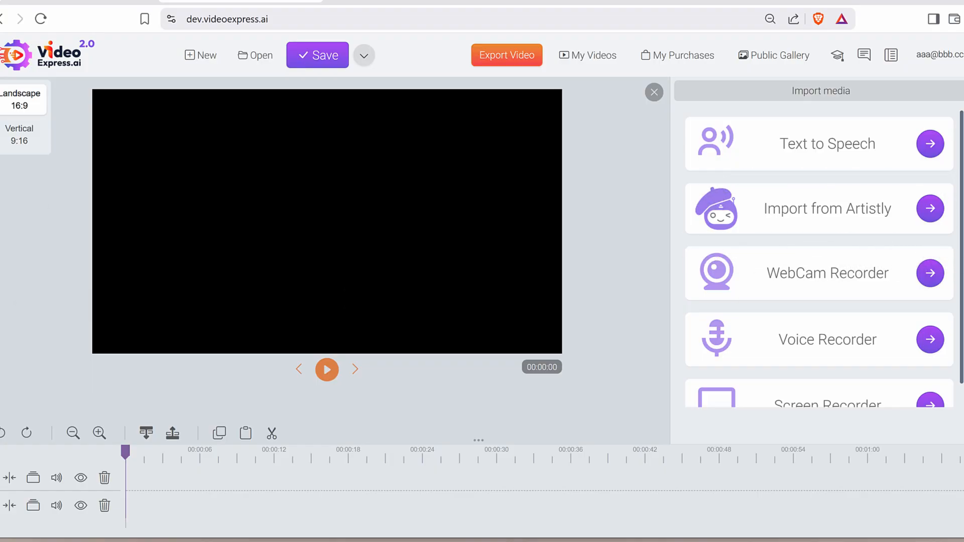
Start the Import from Artistly option in VideoExpress.ai's media import.
left_click(827, 208)
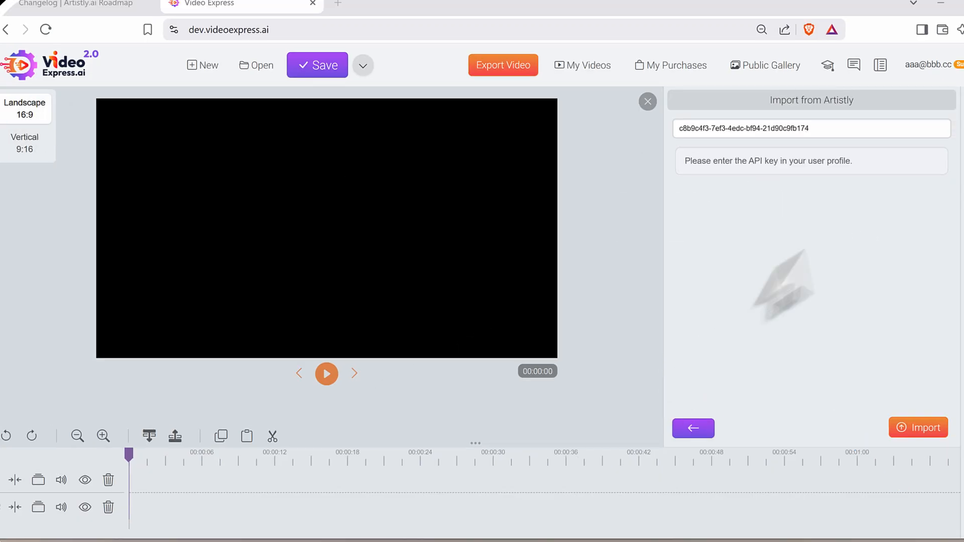
Import Artistly designs with the key, place the Woman dancing clip, and append the ballroom design.
left_click(693, 428)
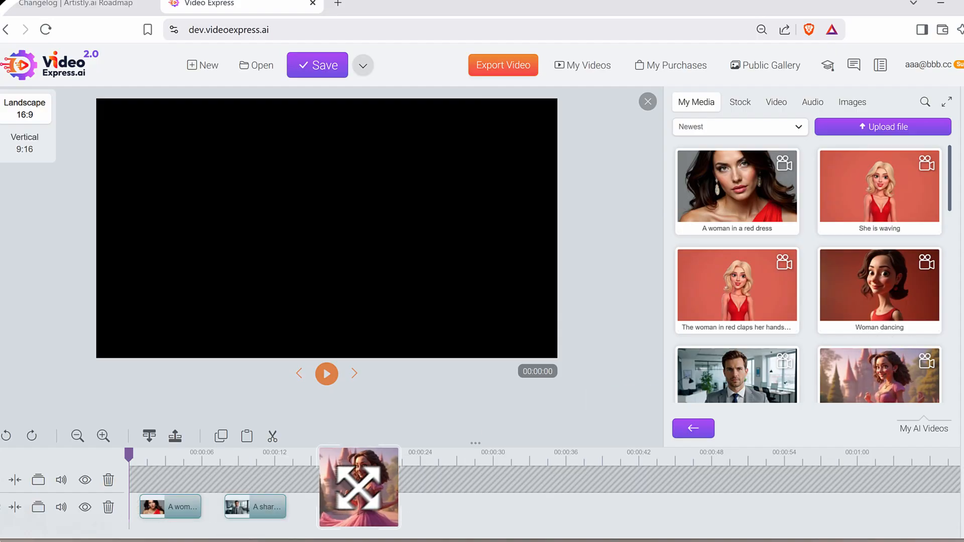
left_click_drag(359, 487, 378, 504)
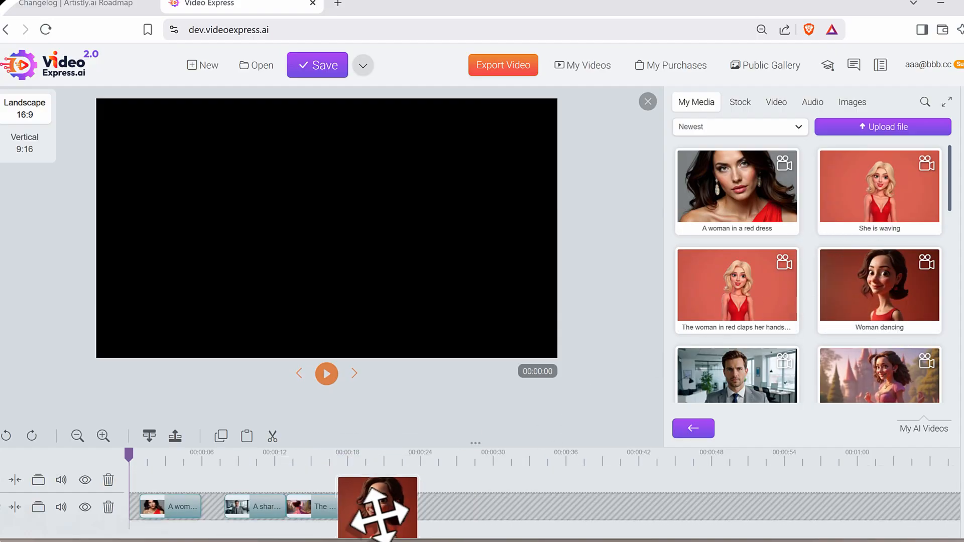
left_click(648, 102)
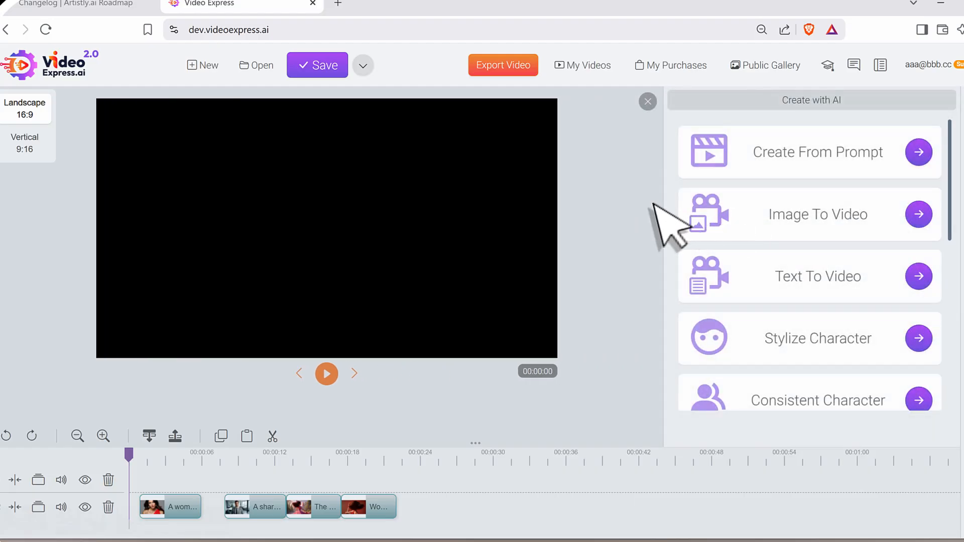
mouse_move(572, 246)
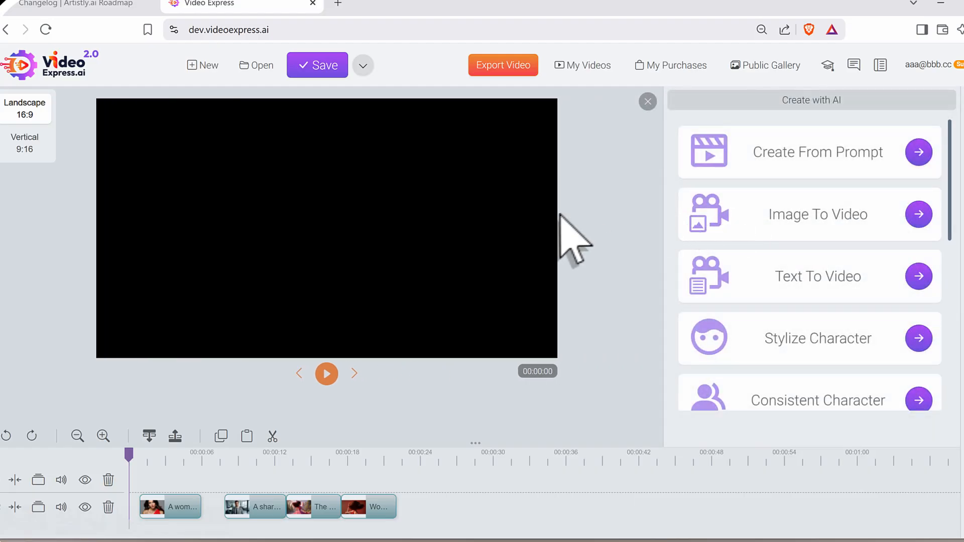
mouse_move(499, 409)
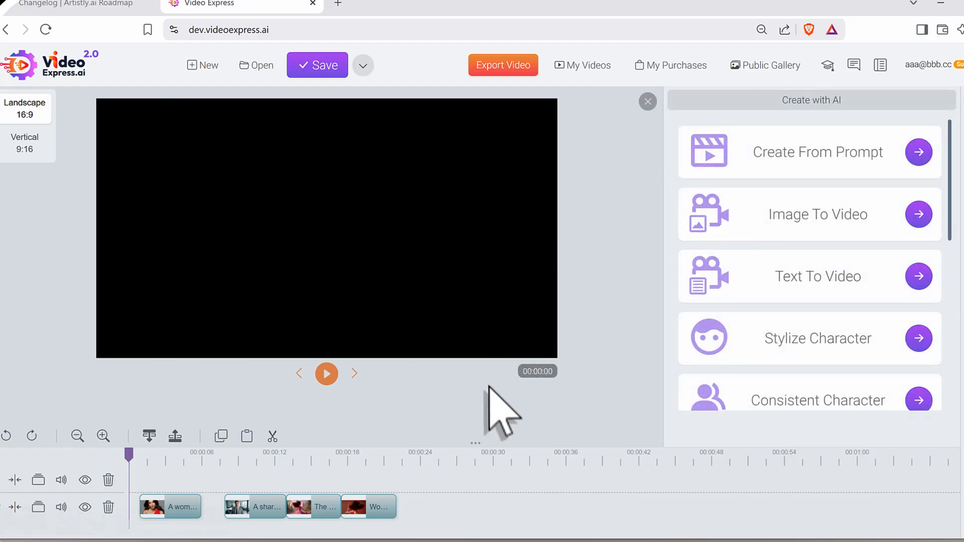
mouse_move(492, 418)
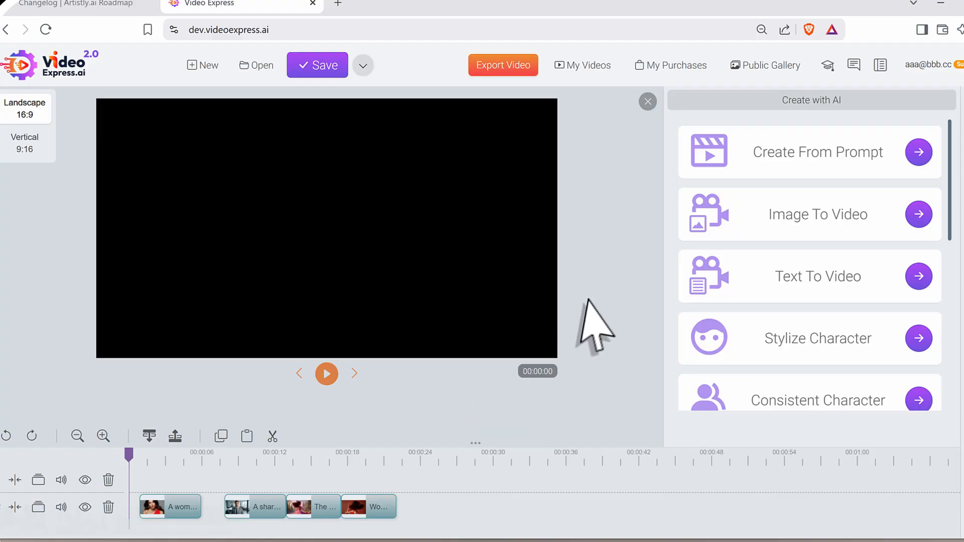
left_click(647, 102)
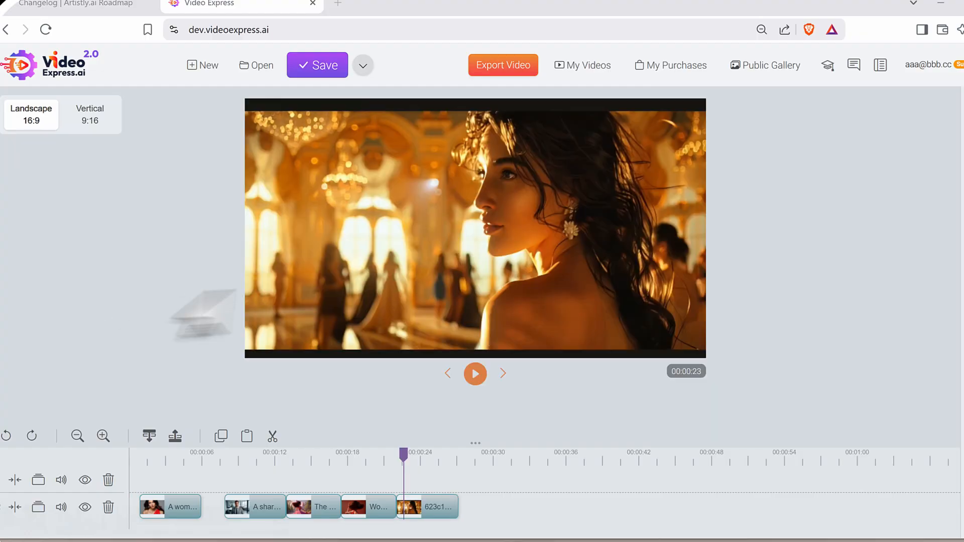
mouse_move(368, 333)
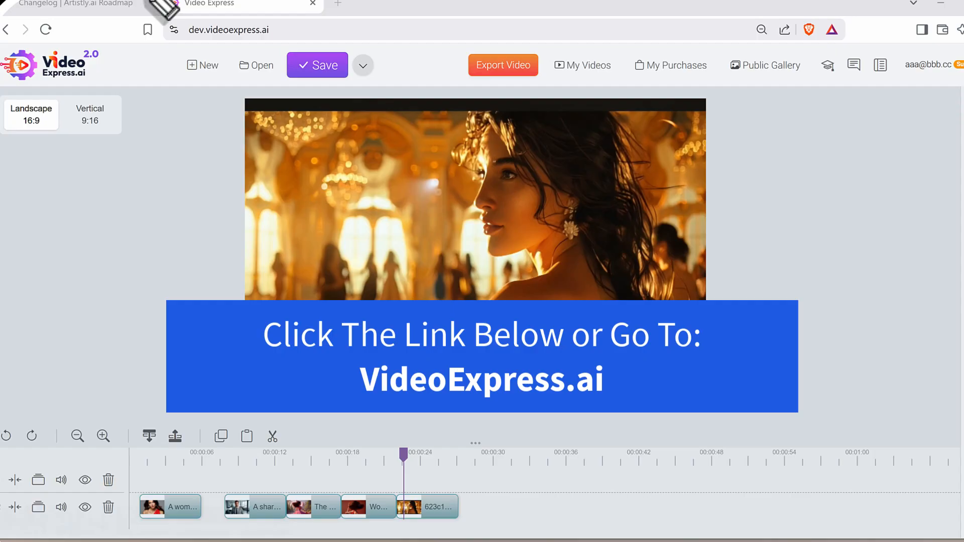
mouse_move(122, 84)
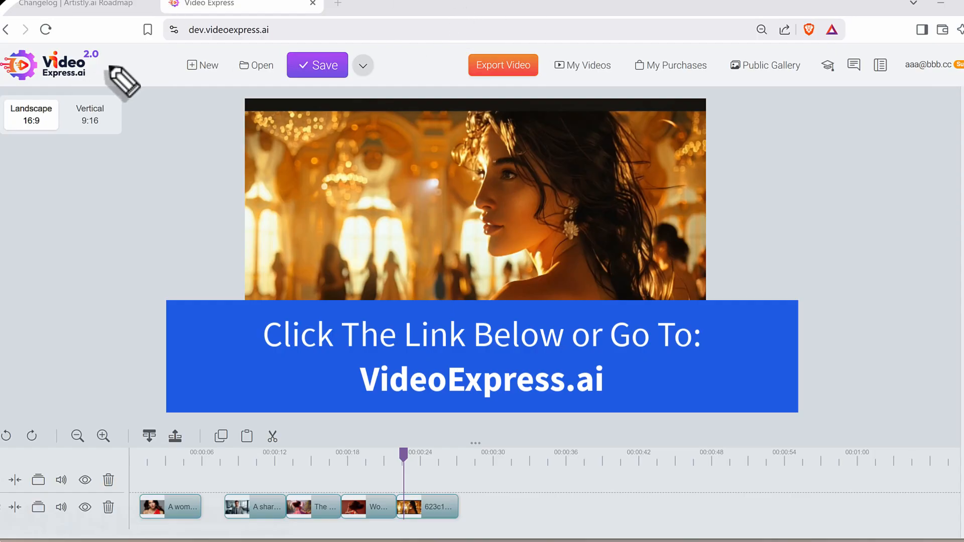
mouse_move(128, 81)
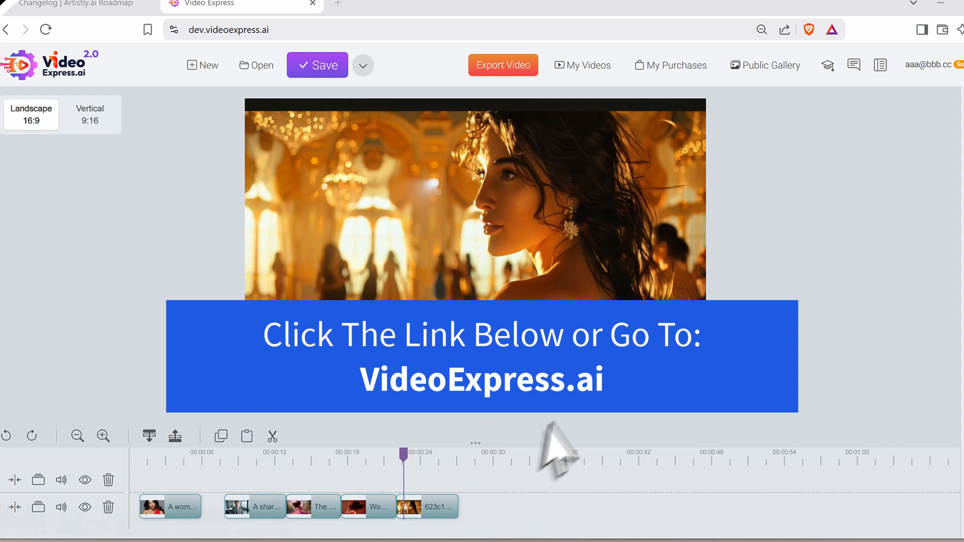
mouse_move(597, 440)
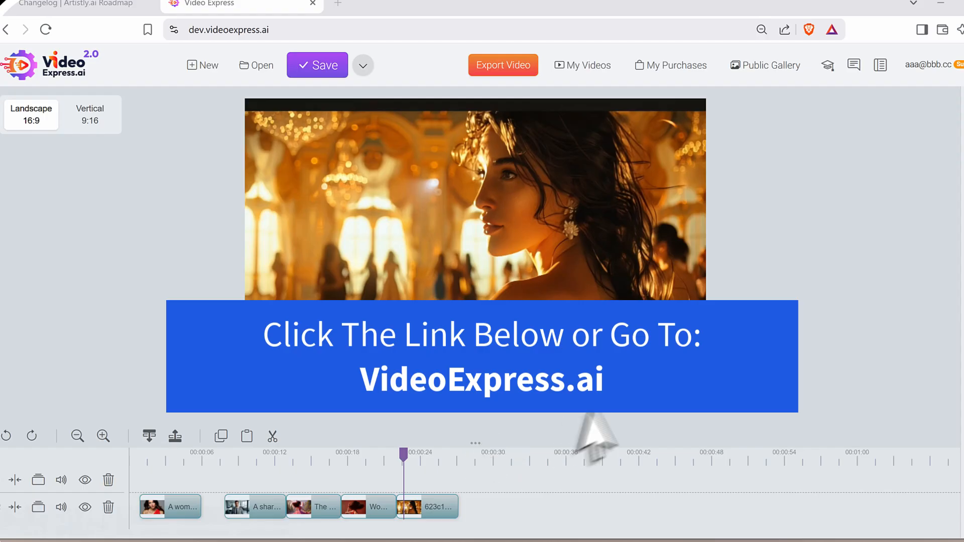
mouse_move(609, 431)
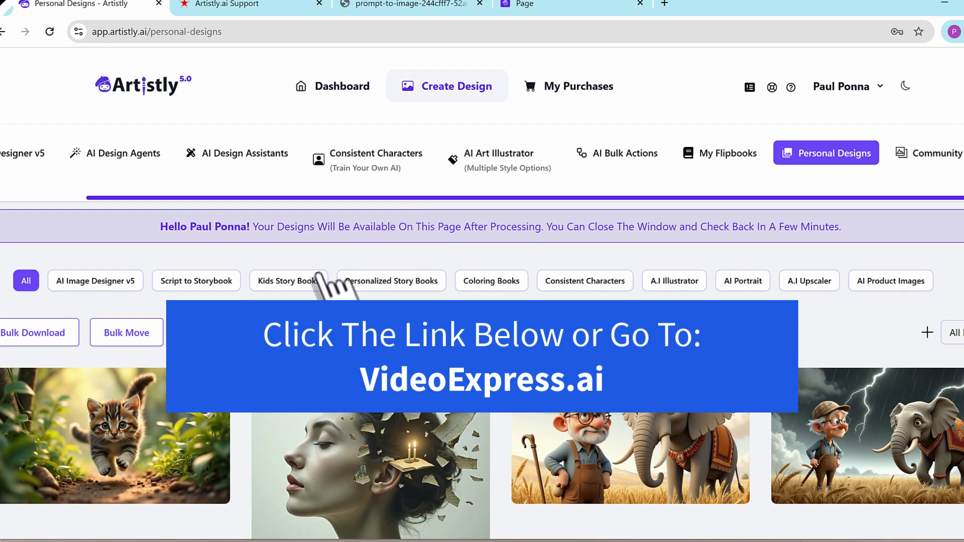
scroll("down", 3)
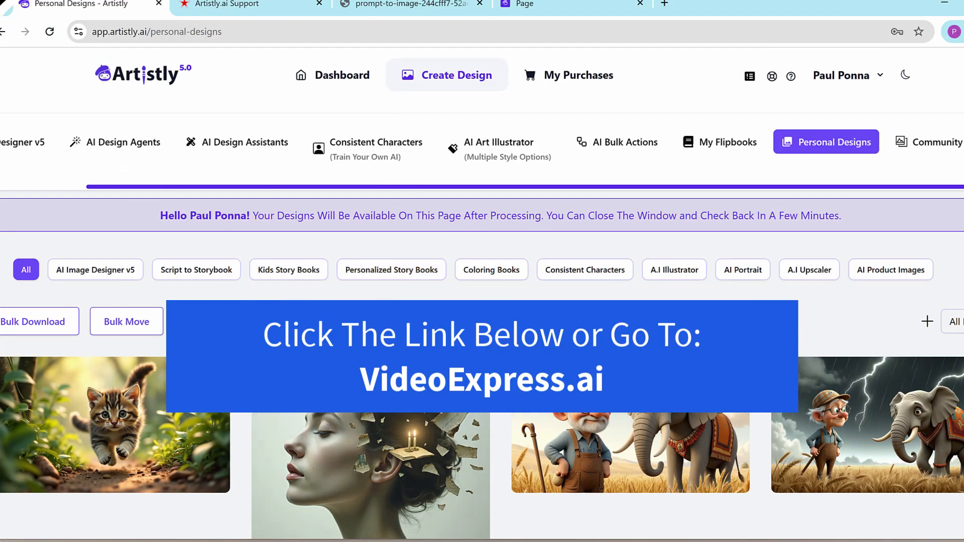
scroll("down", 3)
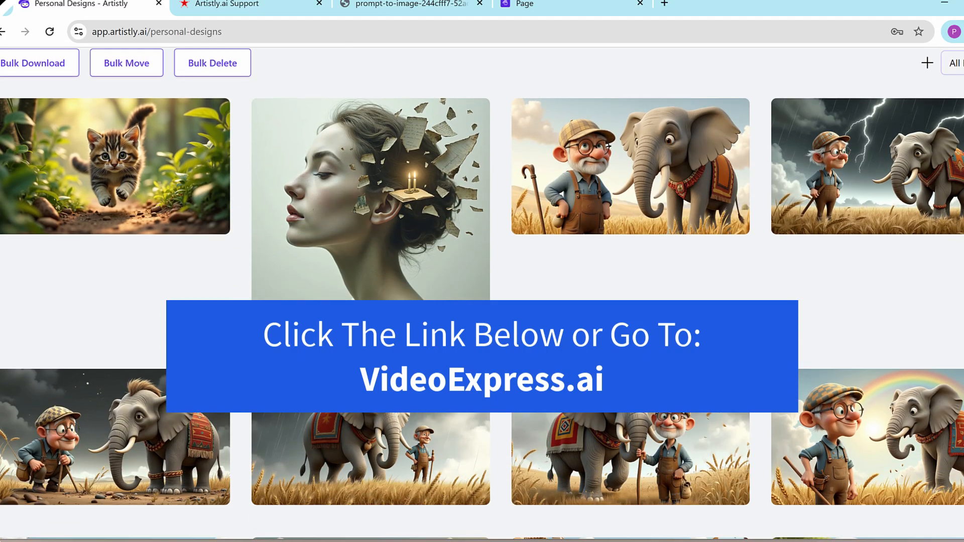
mouse_move(371, 200)
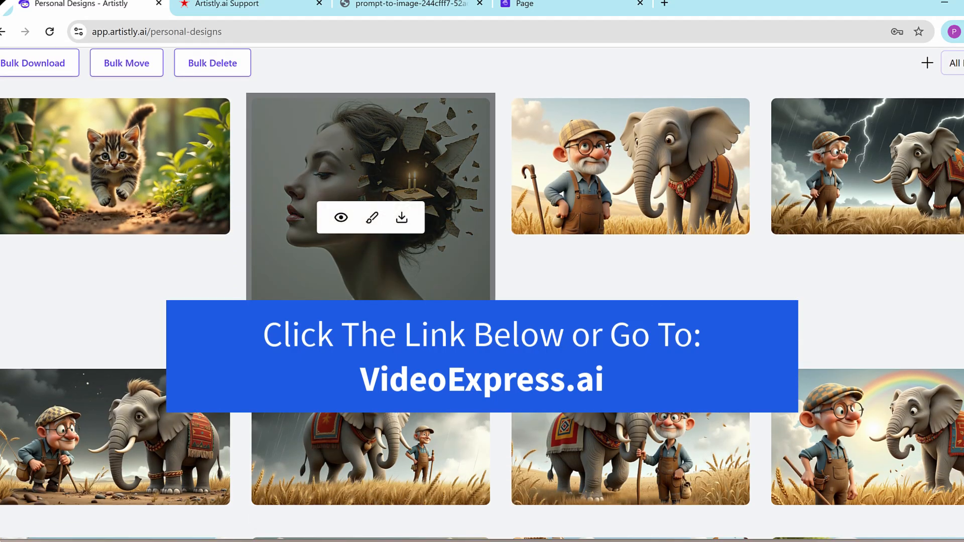